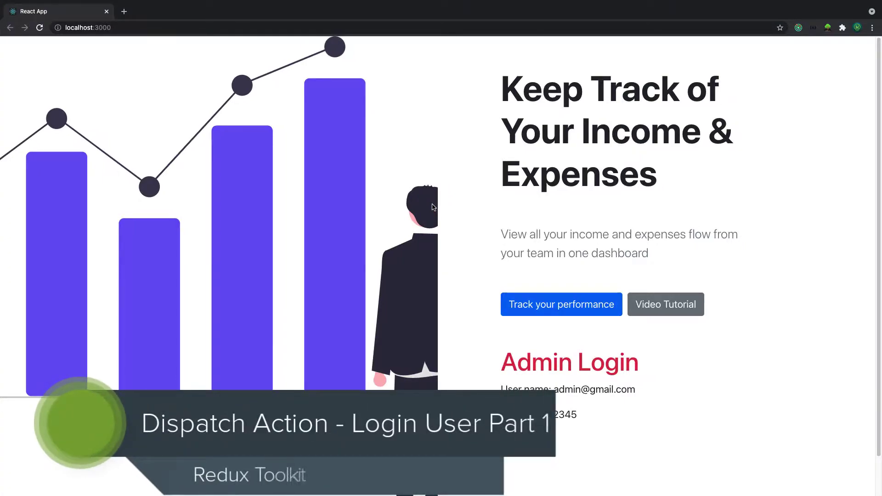
mouse_move(335, 265)
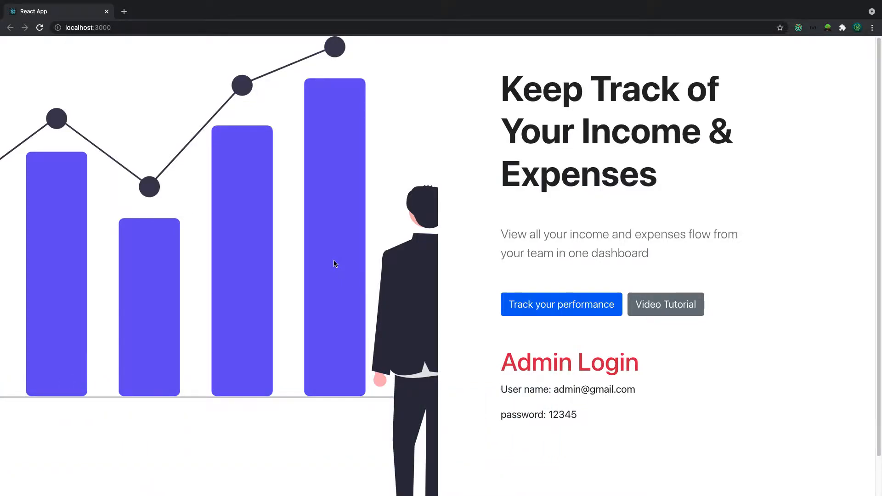
mouse_move(243, 229)
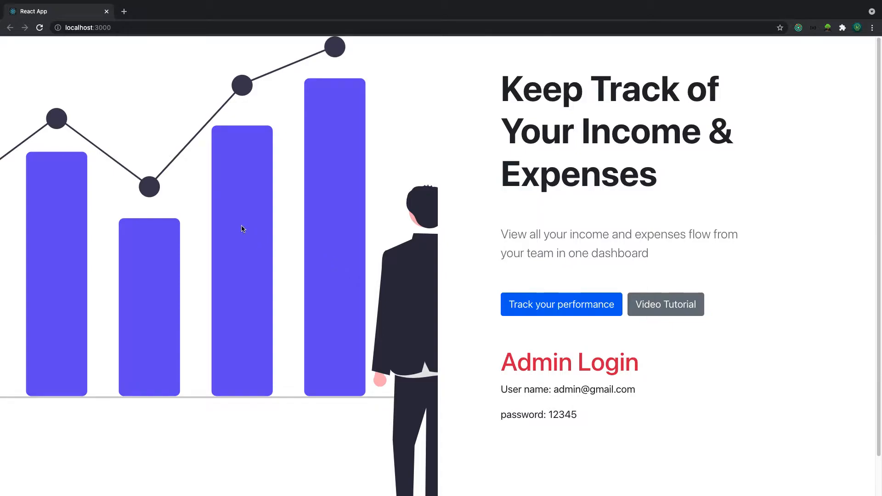
mouse_move(233, 221)
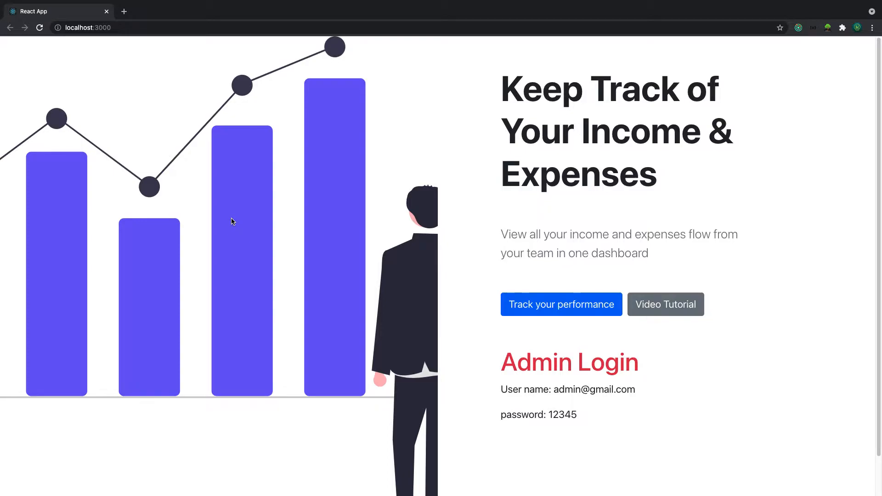
mouse_move(208, 177)
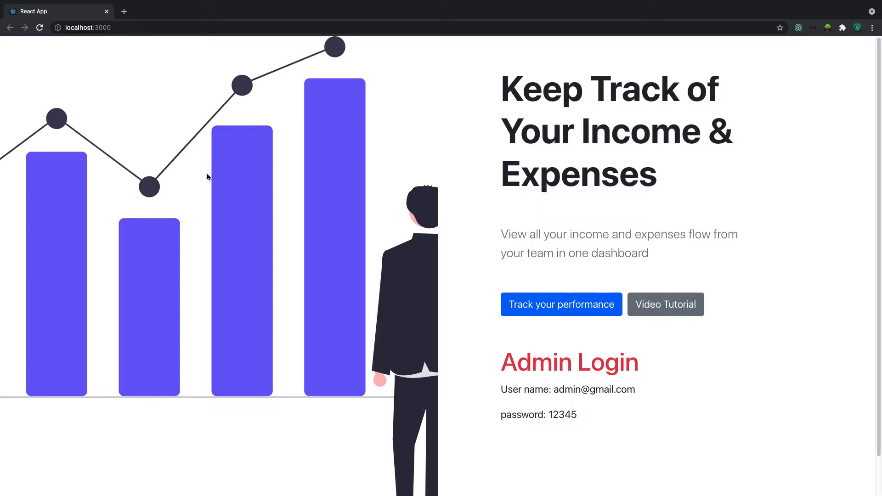
mouse_move(145, 61)
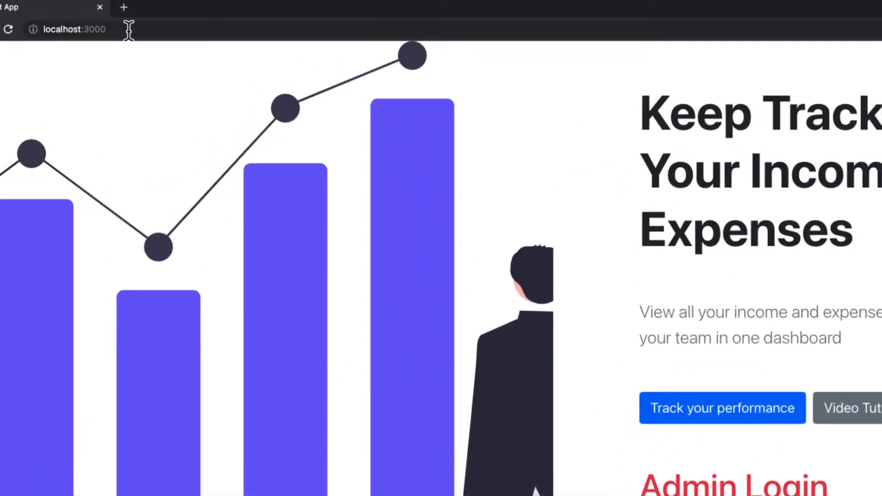
Reload the app's home page at localhost:3000 in the browser.
click(129, 29)
text(/)
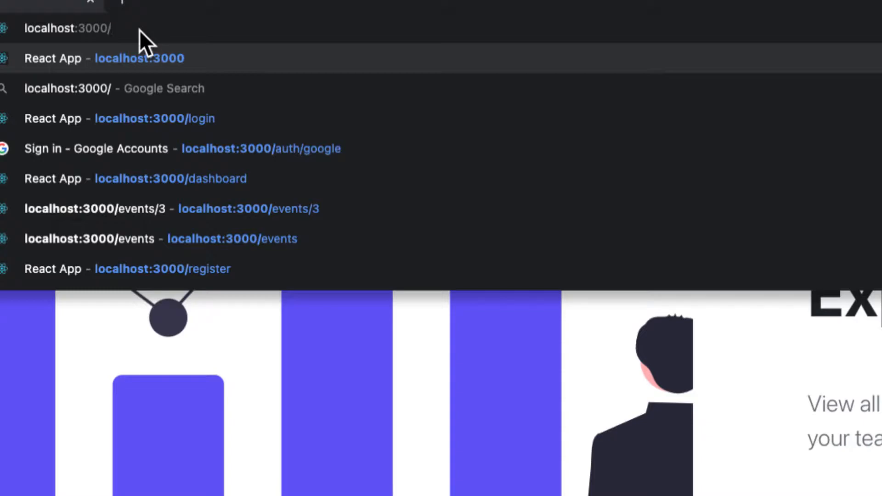
click(154, 119)
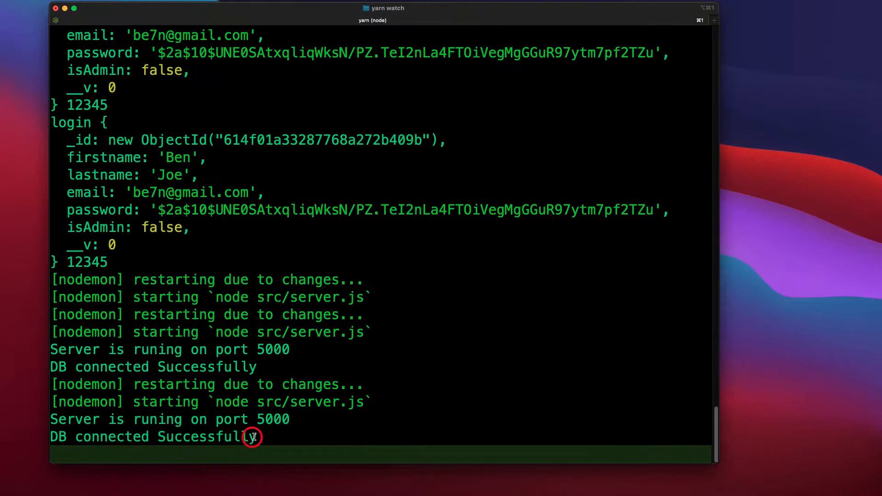
key(ctrl+c)
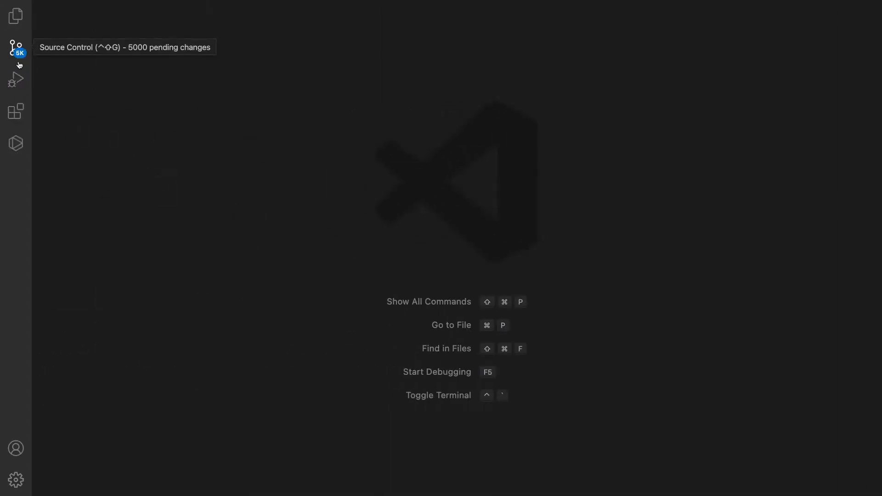
mouse_move(16, 15)
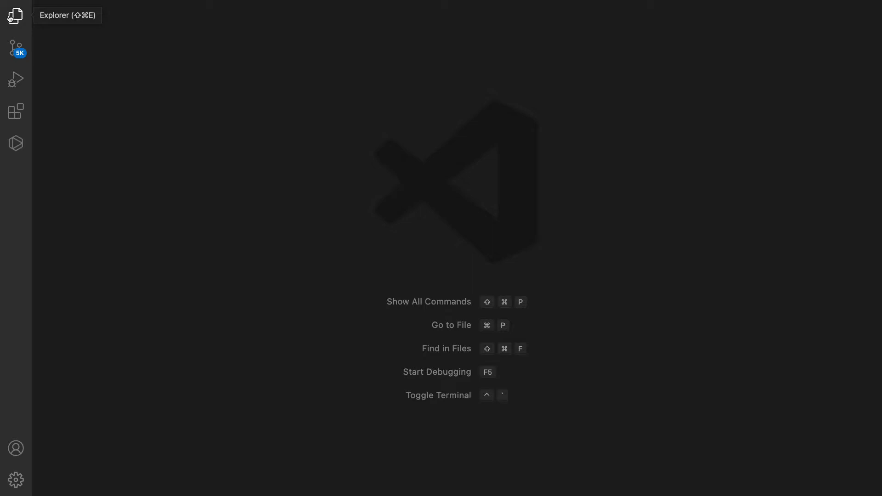
Open Login.js from client > src > pages > users via the Explorer sidebar.
click(15, 16)
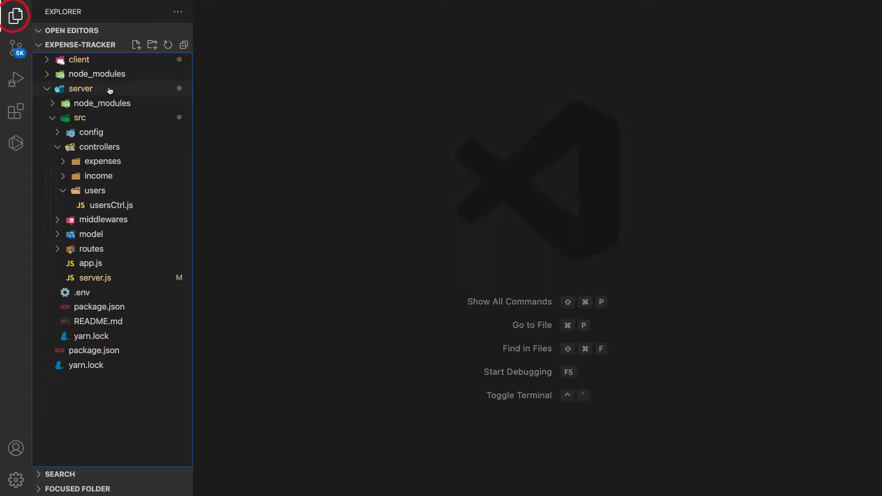
mouse_move(146, 191)
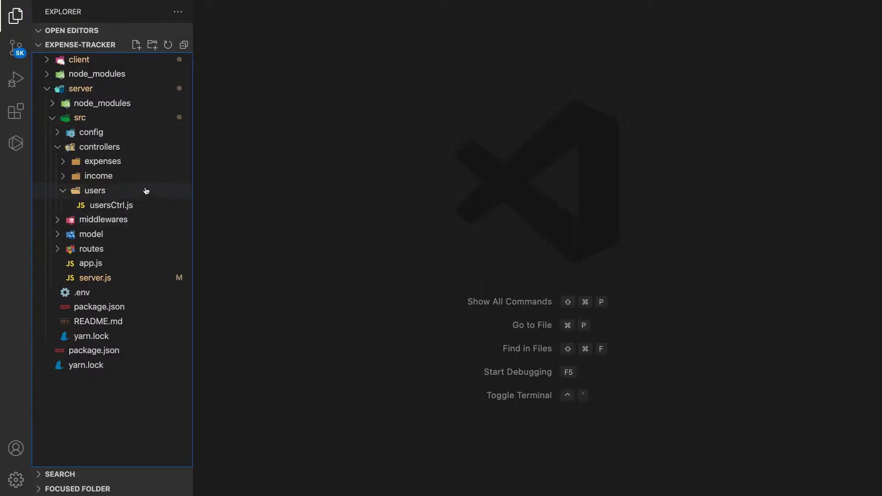
click(182, 45)
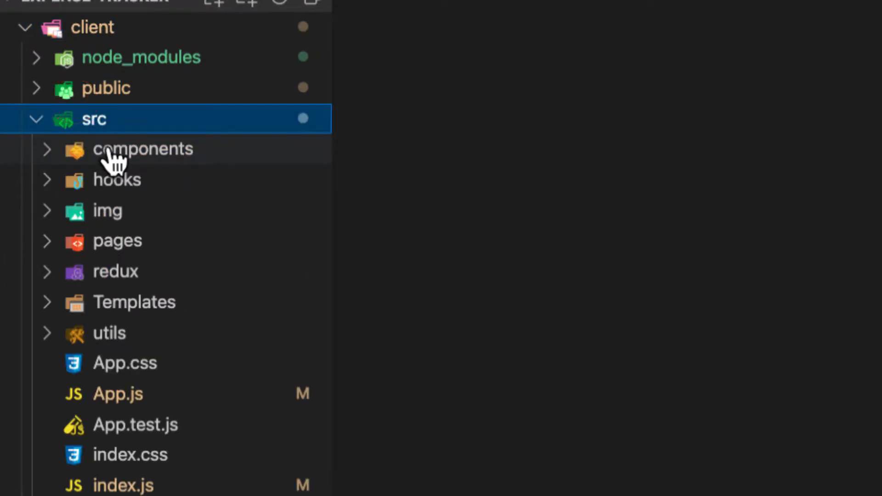
click(118, 241)
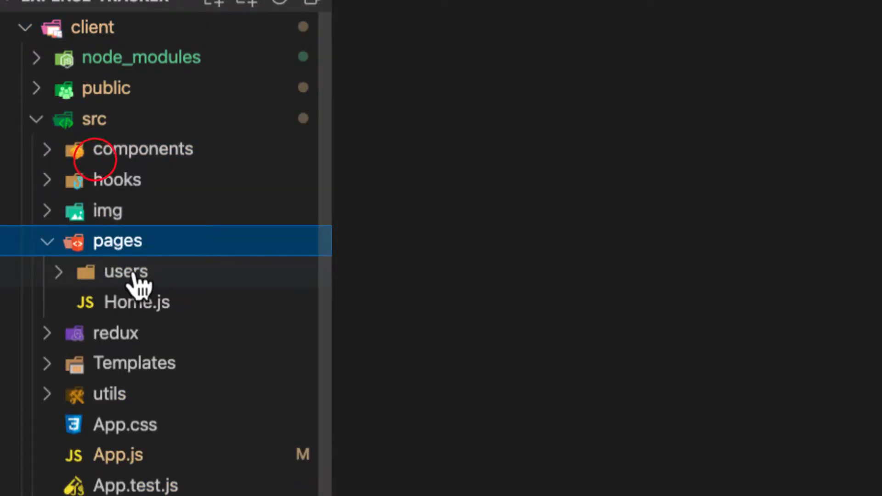
click(125, 272)
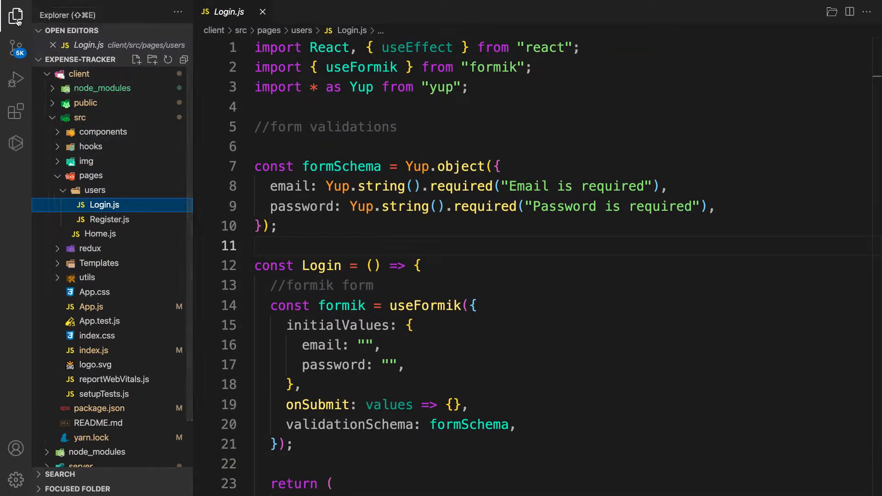
click(15, 15)
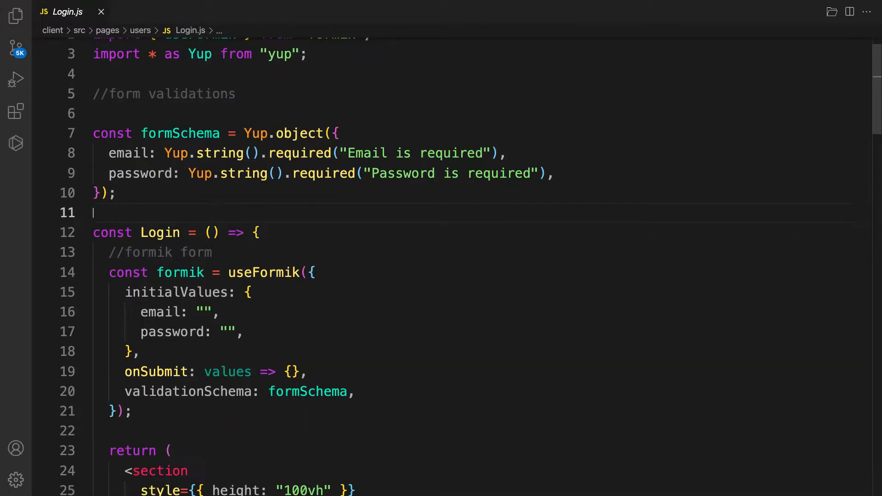
scroll(up, 3)
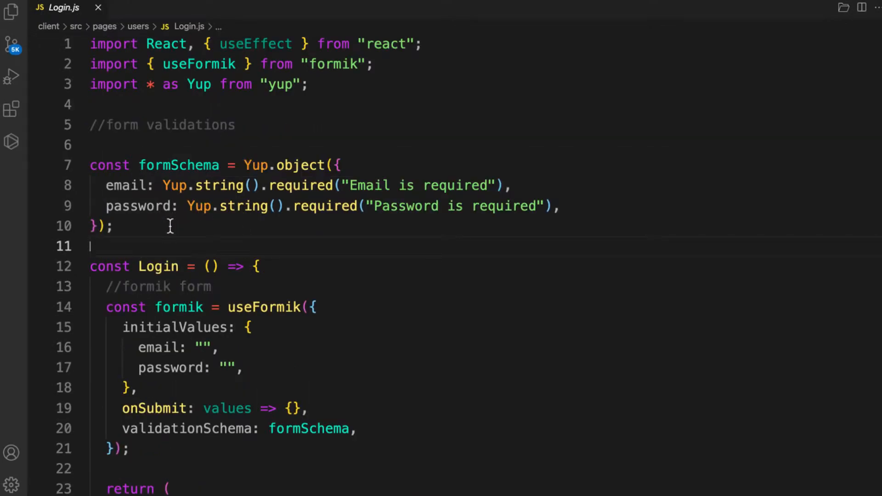
scroll(down, 3)
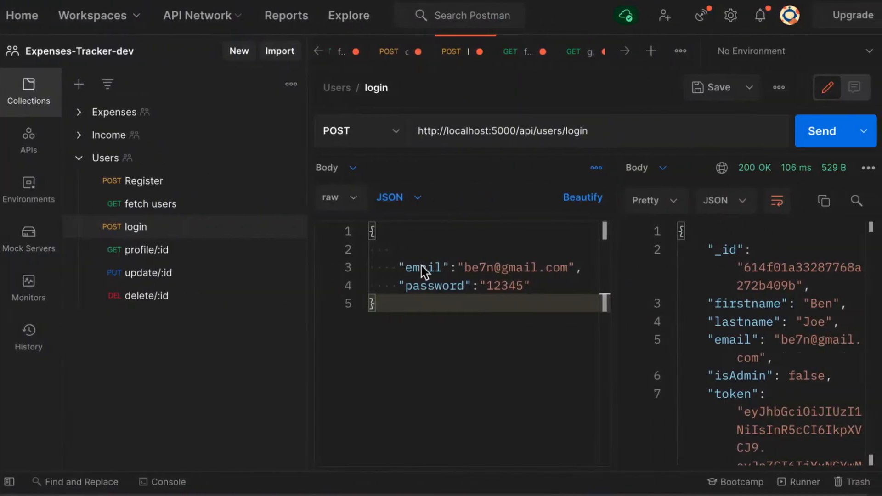
mouse_move(604, 264)
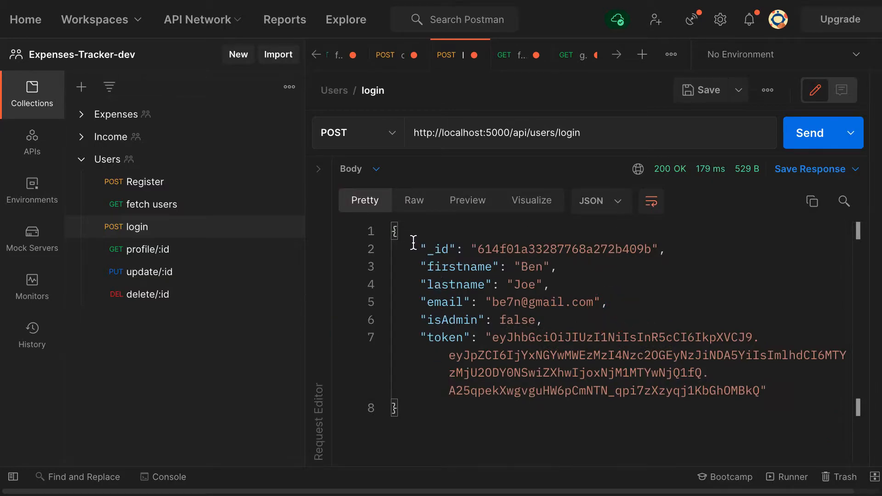
mouse_move(600, 133)
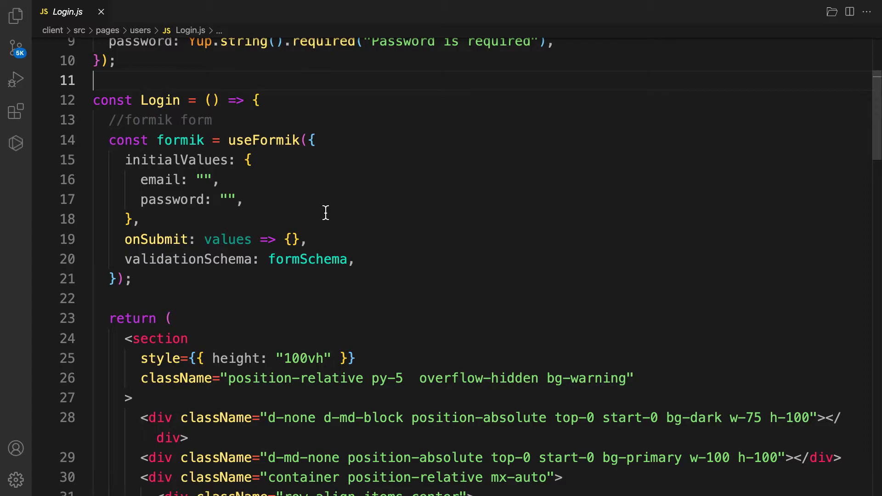
Delete the blank line above formSchema and add an empty line after the formik import.
scroll(up, 3)
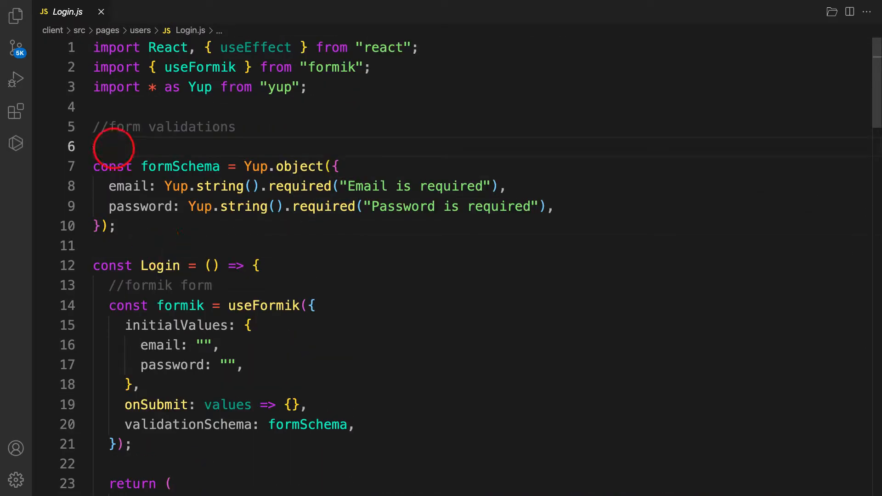
key(Backspace)
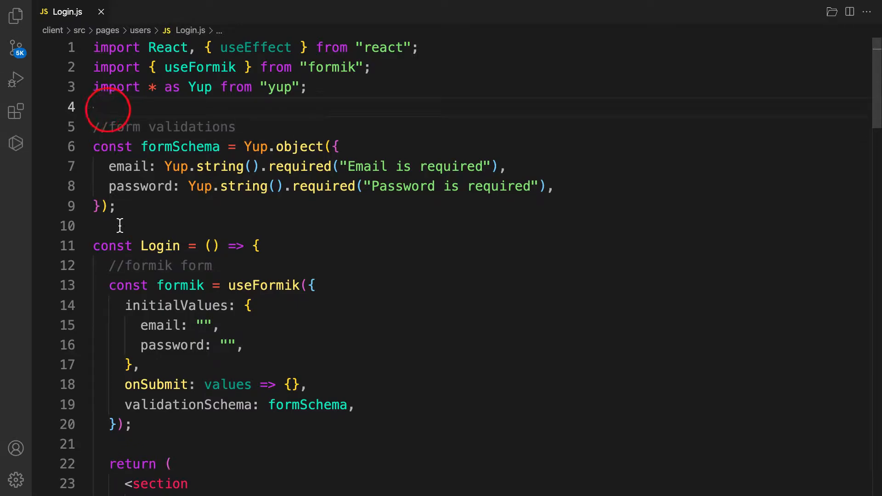
scroll(down, 3)
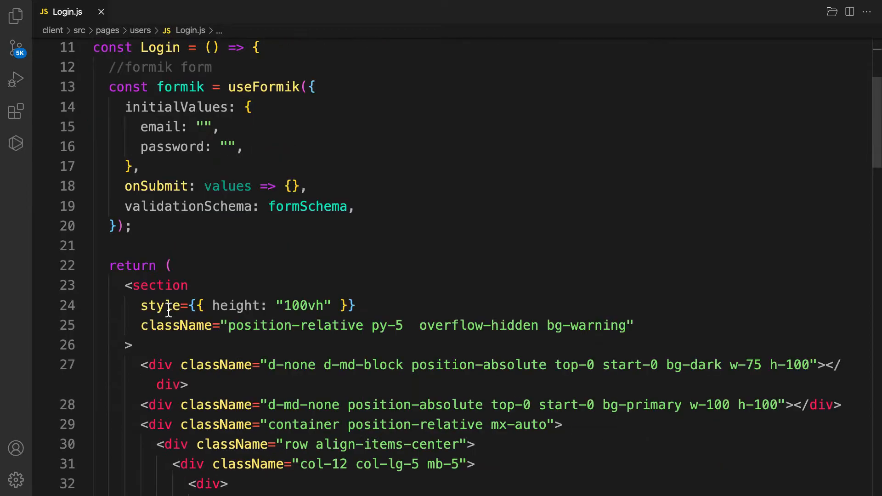
scroll(down, 3)
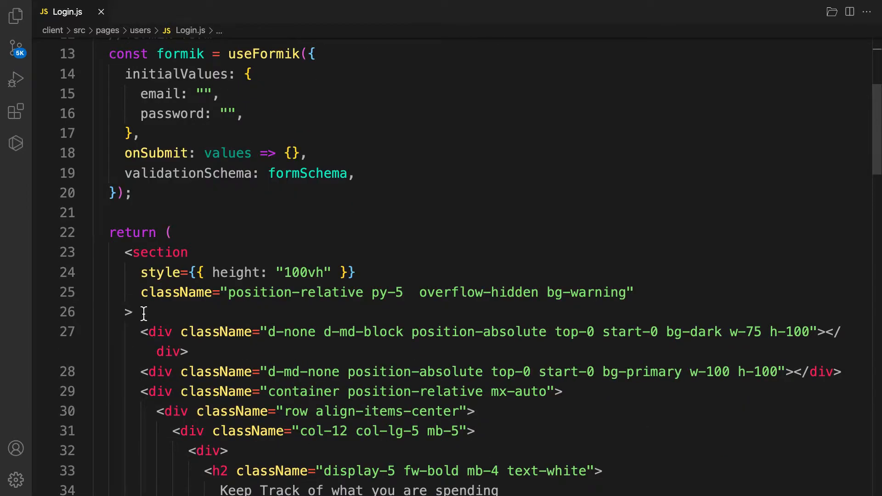
mouse_move(132, 331)
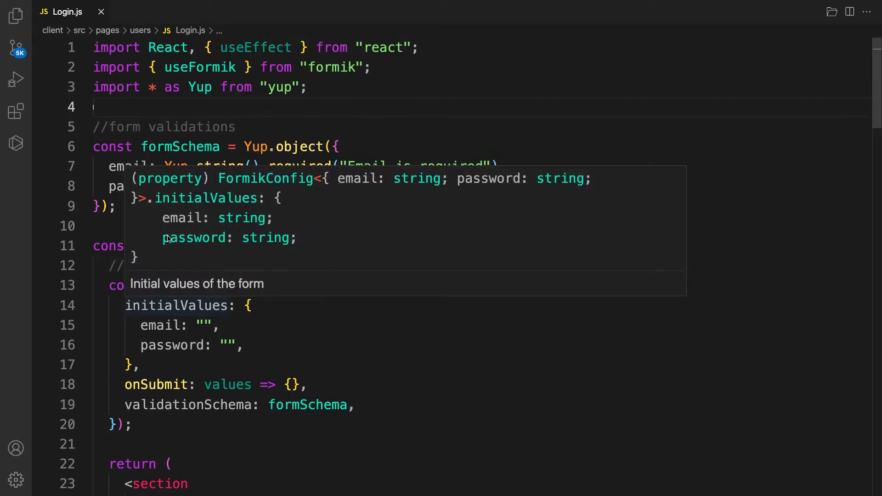
click(372, 67)
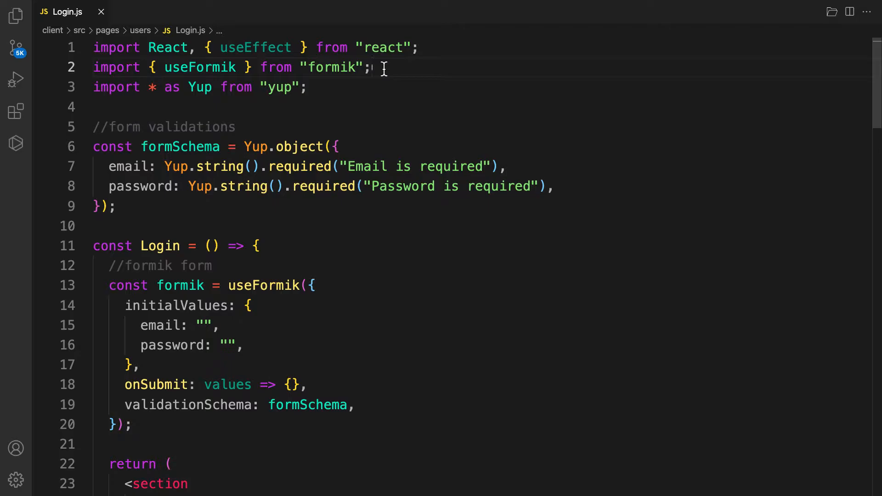
key(enter)
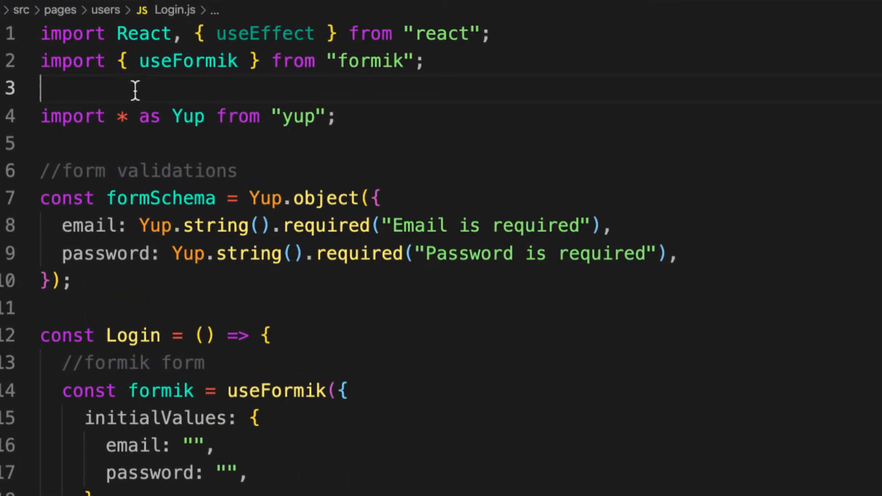
Add `import { useDispatch } from 'react-redux'` on line 3 and place the cursor inside Login.
text(import {)
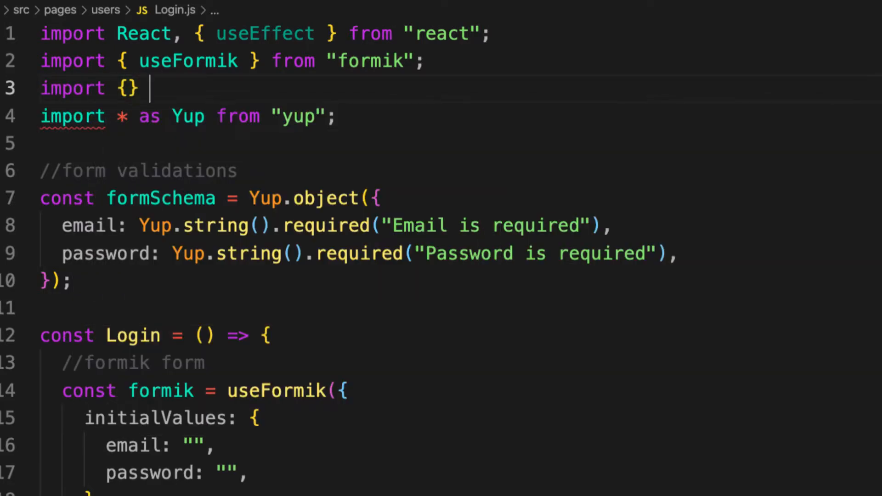
text(from 'react-redux)
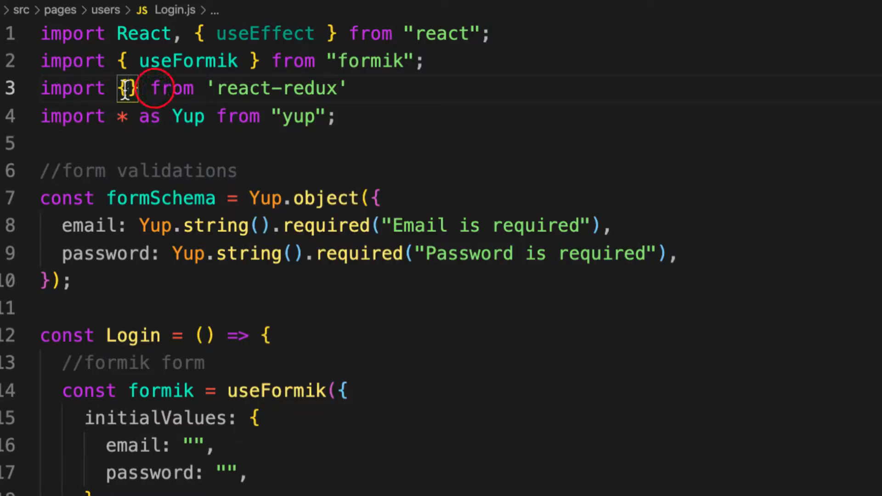
text(useDispatch)
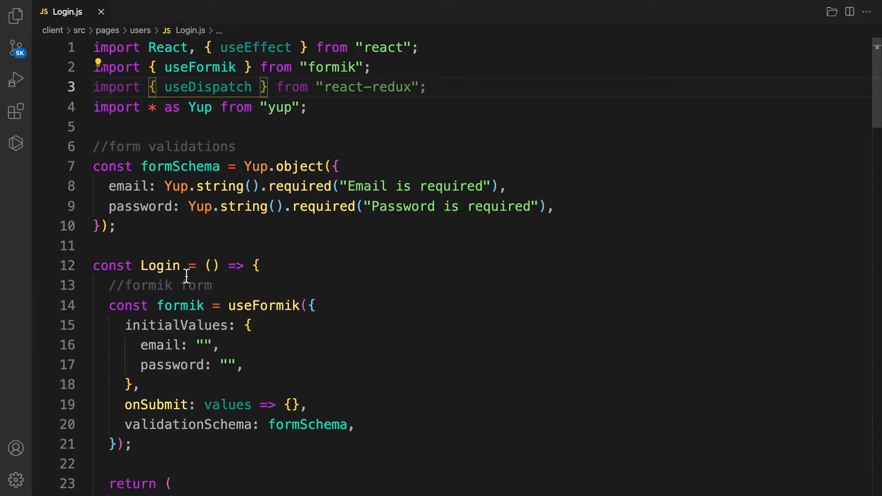
scroll(down, 3)
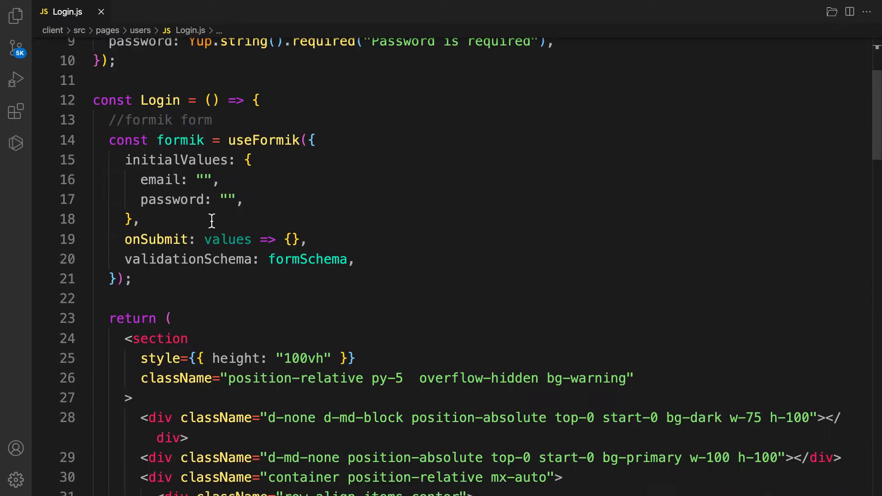
scroll(up, 3)
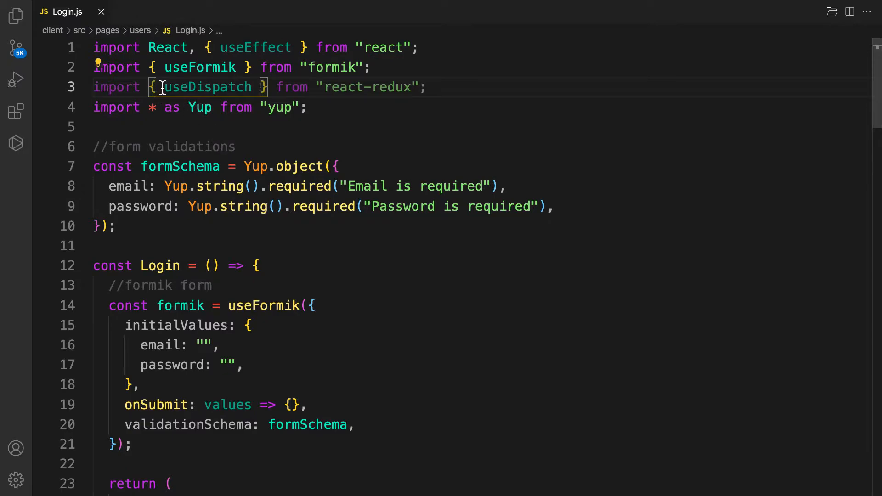
double_click(208, 87)
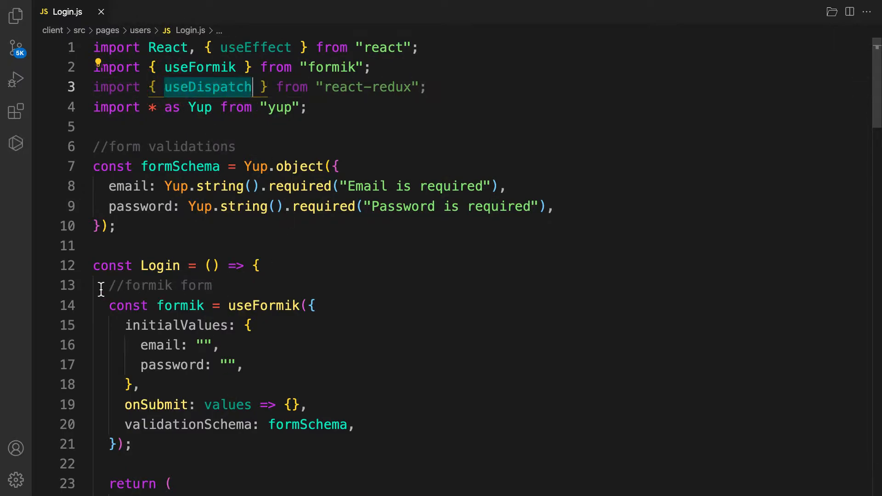
click(258, 266)
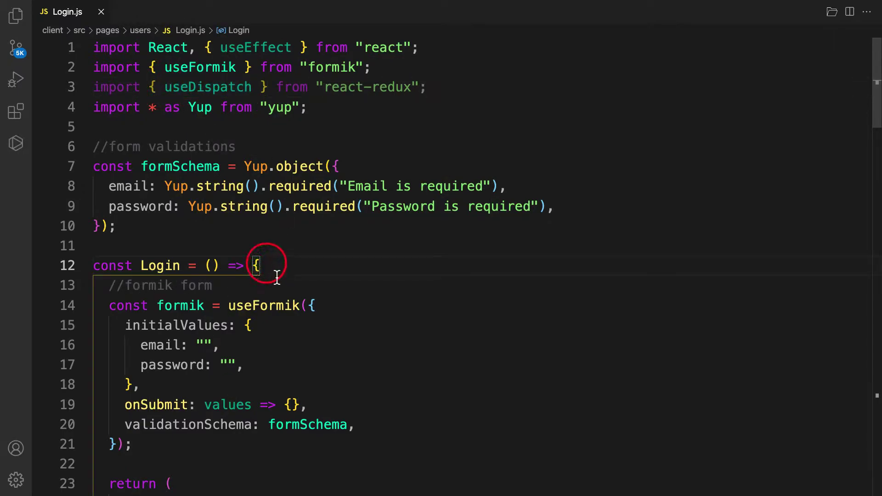
Add a //dispatch comment as the first line inside the Login component.
key(Enter)
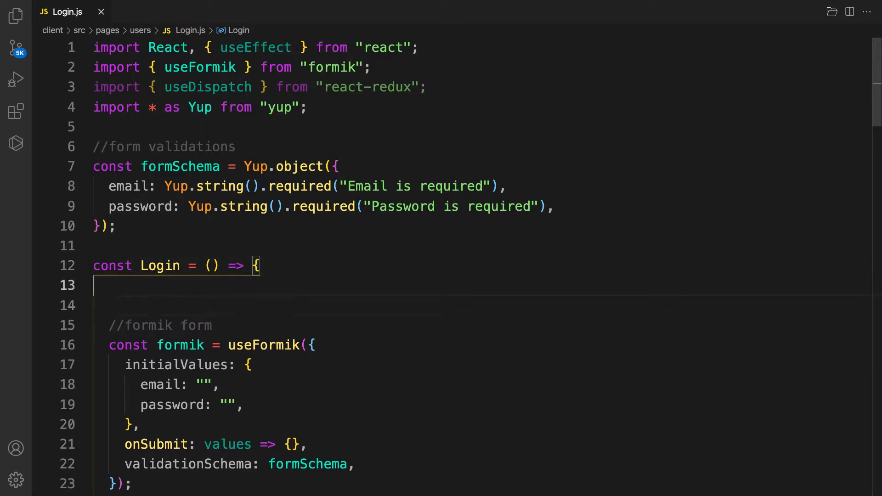
text(//dis)
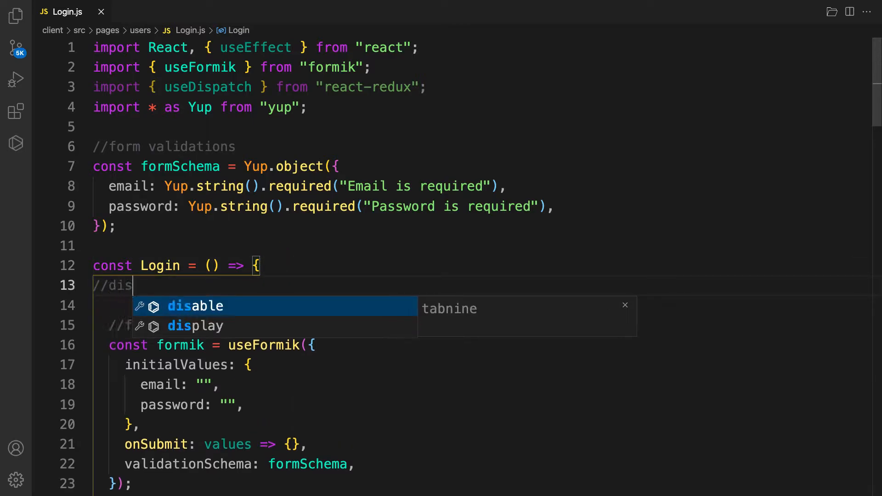
text(patch)
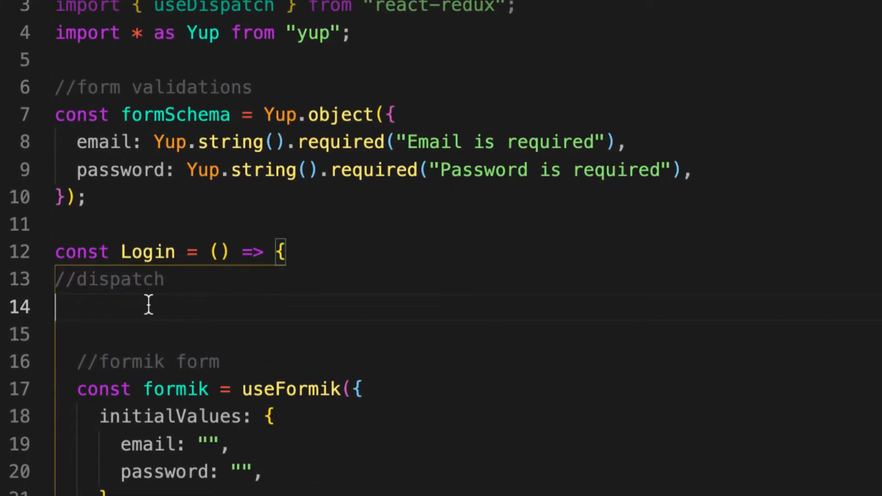
Write `const dispatch = useDispatch();` below the comment using autocomplete.
text(const)
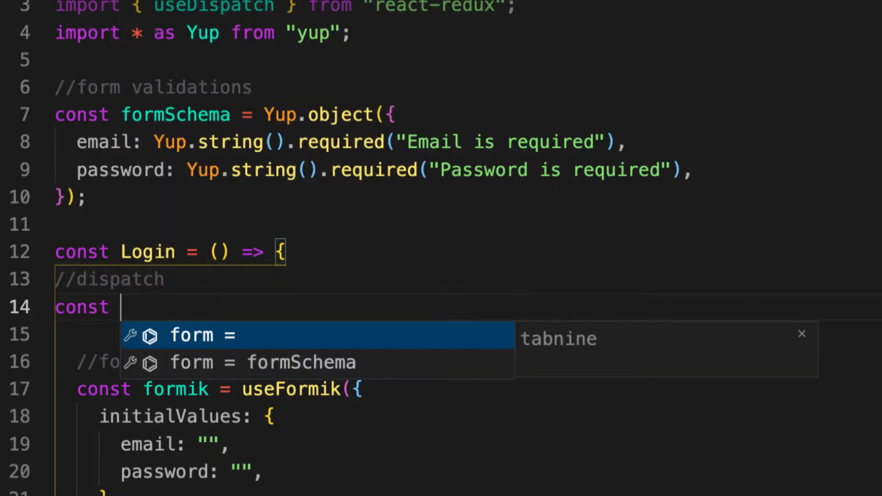
text(d)
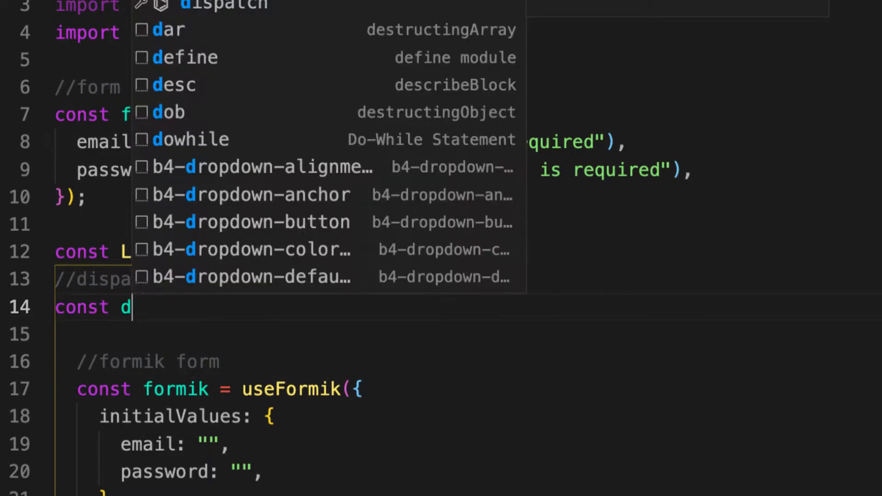
text(ispa)
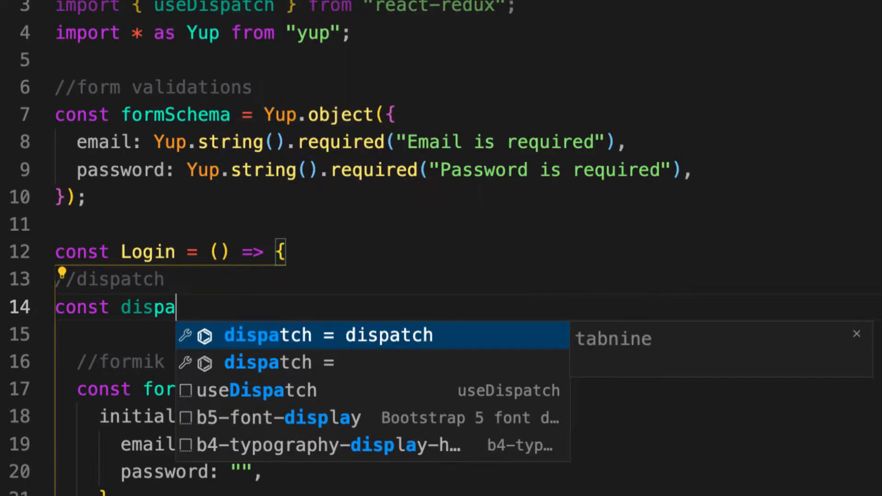
click(280, 362)
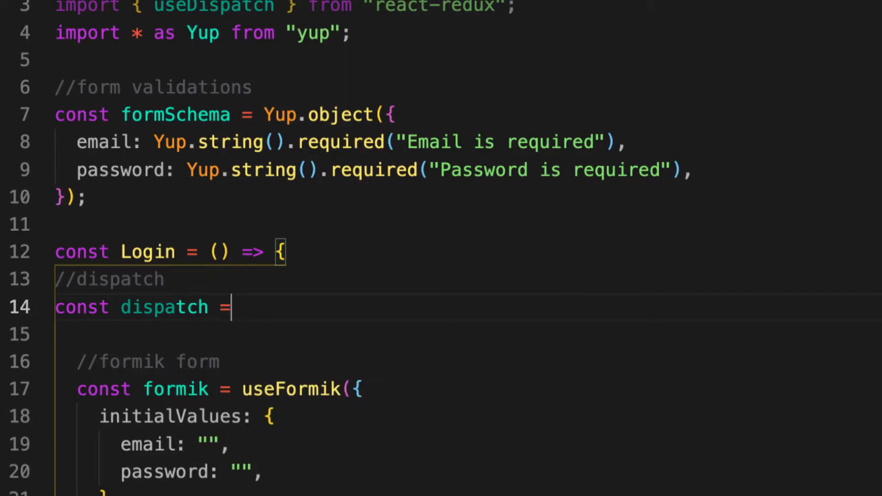
text(use)
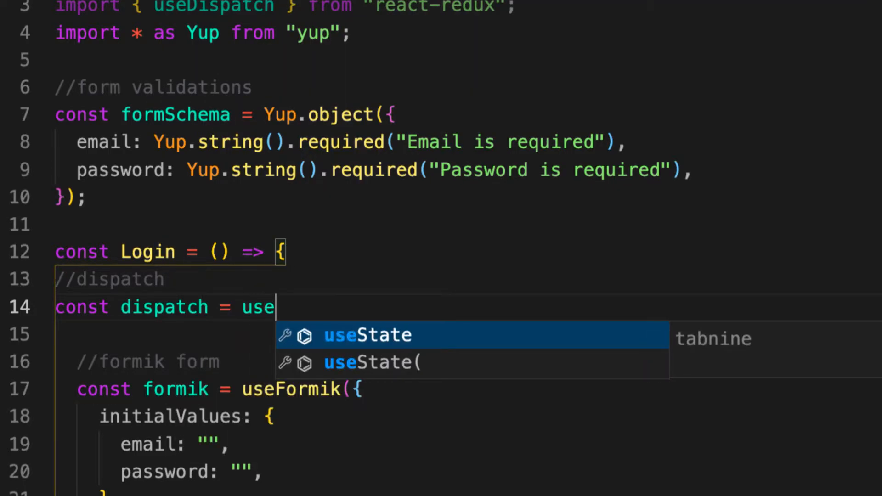
text(di)
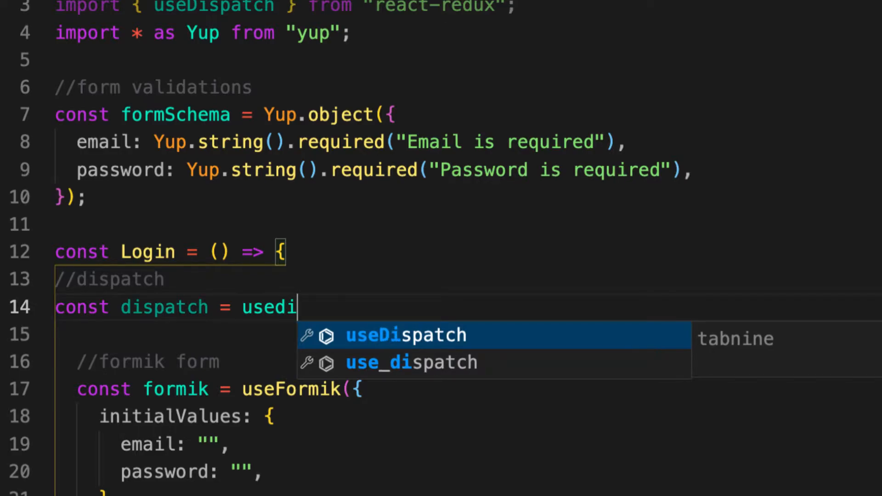
click(406, 334)
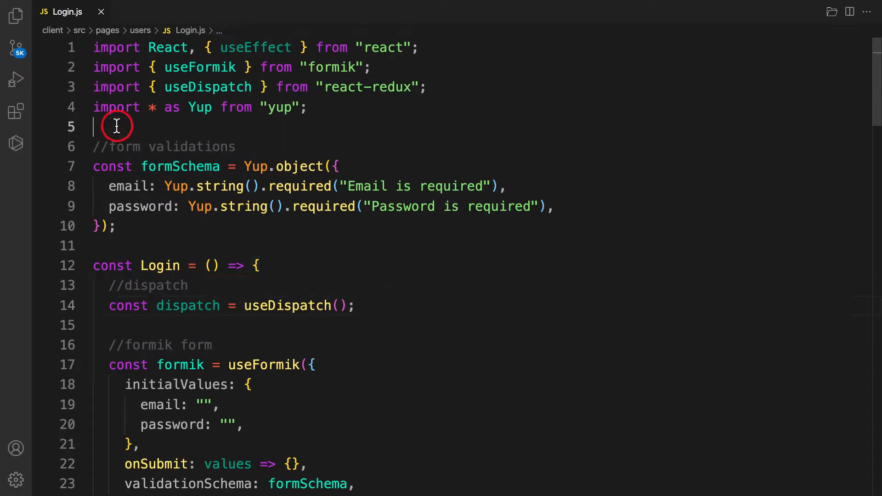
Auto-import loginUserAction from redux/slices/users/usersSlices.js and remove the leftover word.
text(Login)
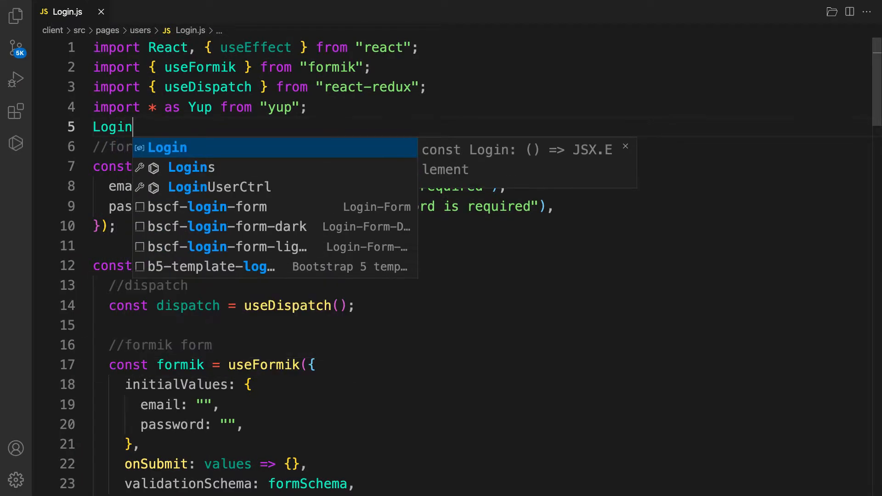
mouse_move(150, 147)
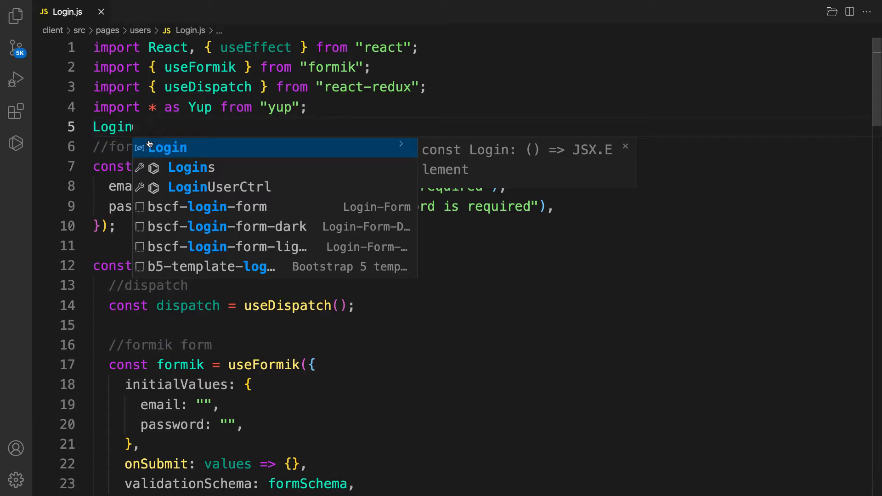
click(15, 16)
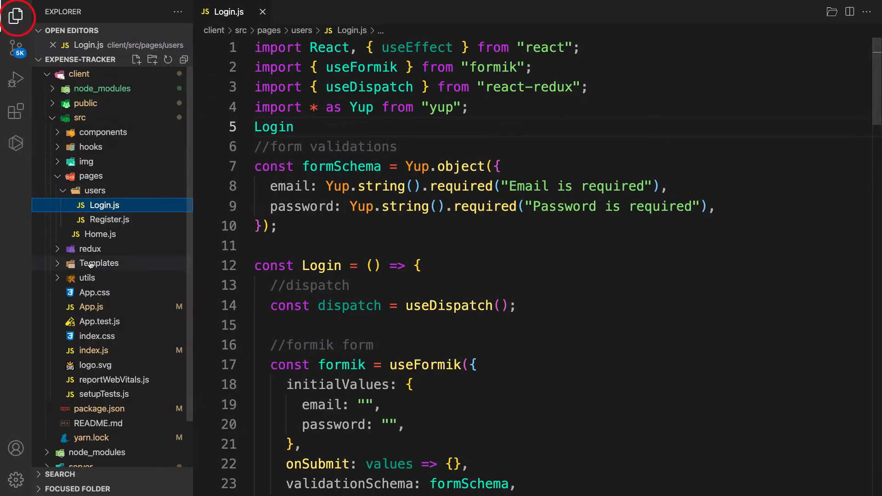
click(90, 249)
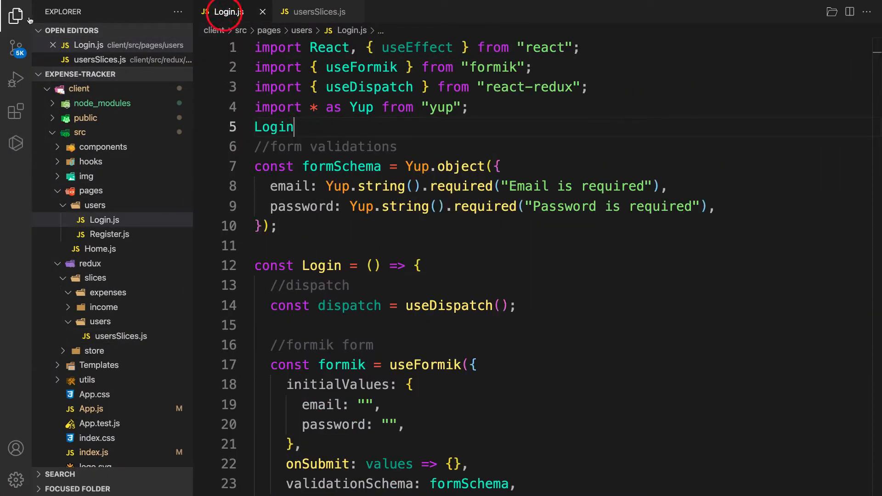
click(16, 16)
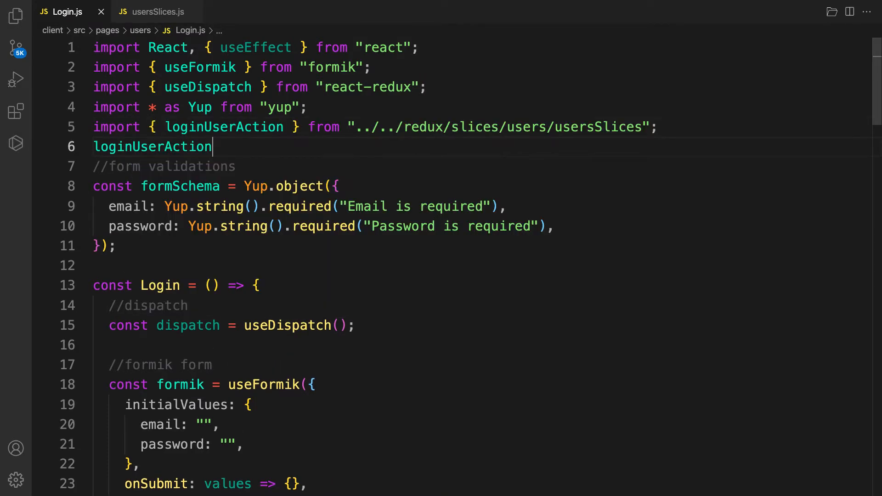
double_click(152, 147)
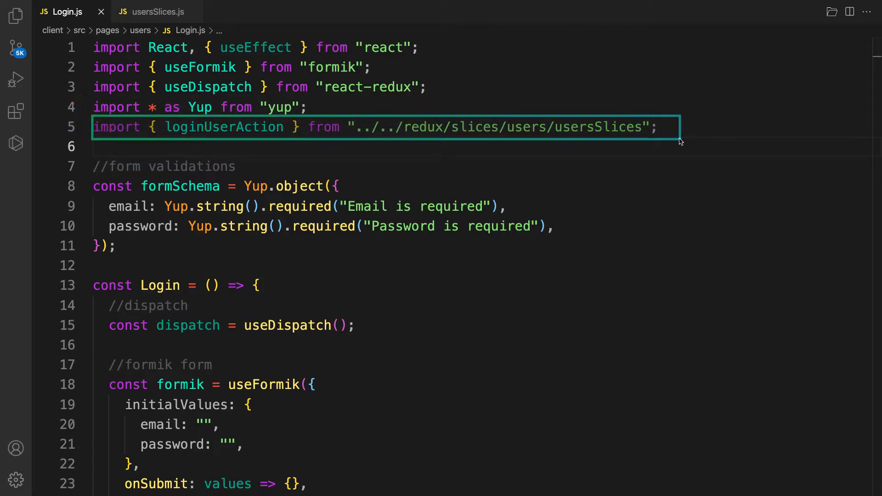
mouse_move(289, 274)
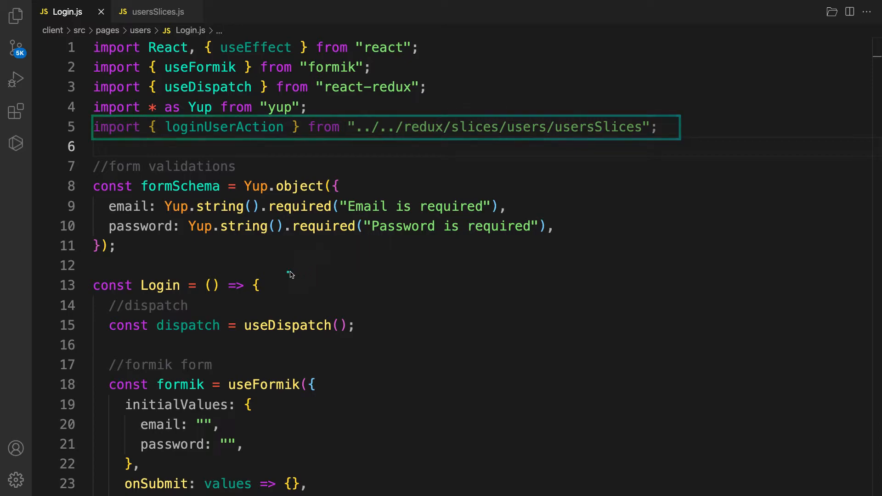
Make onSubmit call dispatch(loginUserAction()) using IntelliSense suggestions.
scroll(down, 3)
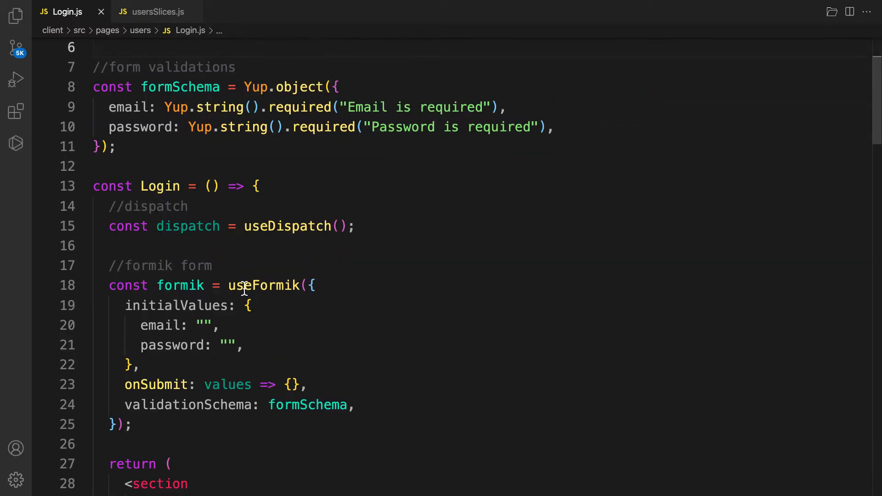
mouse_move(342, 327)
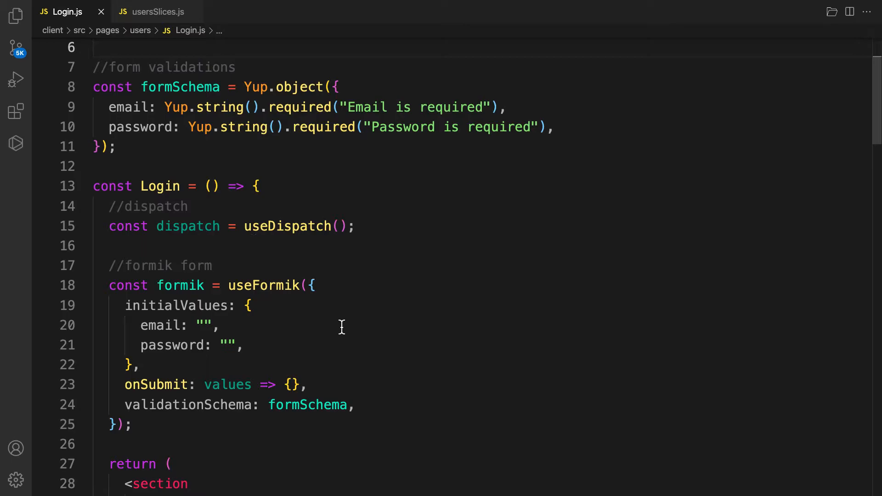
mouse_move(243, 345)
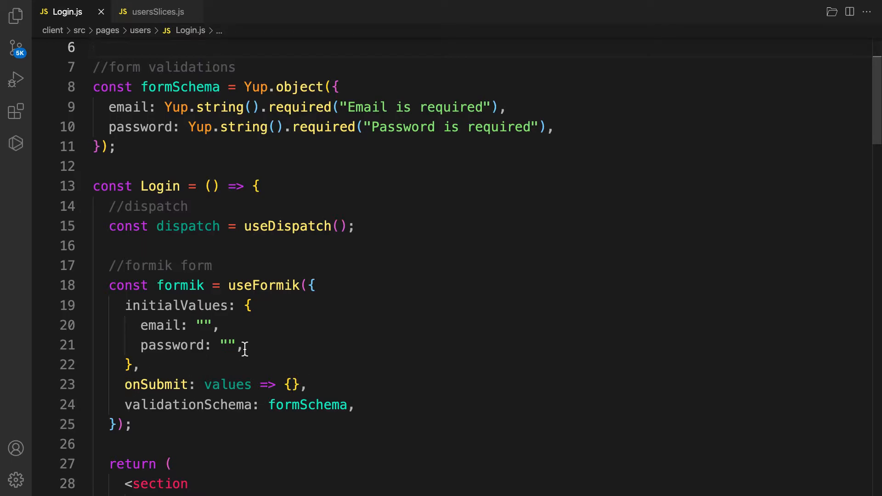
scroll(down, 3)
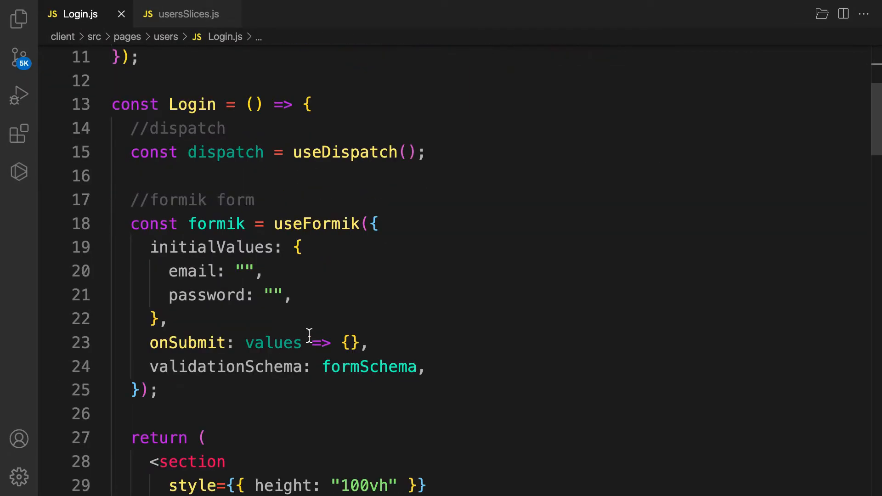
scroll(down, 3)
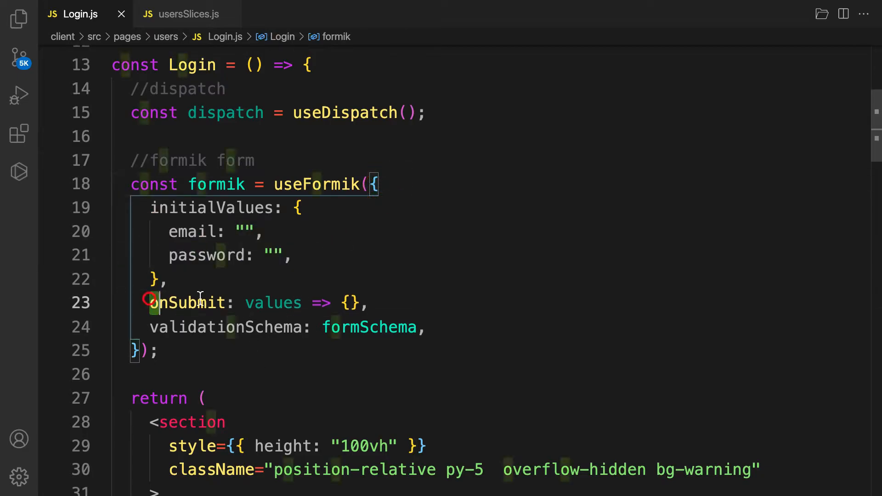
click(352, 302)
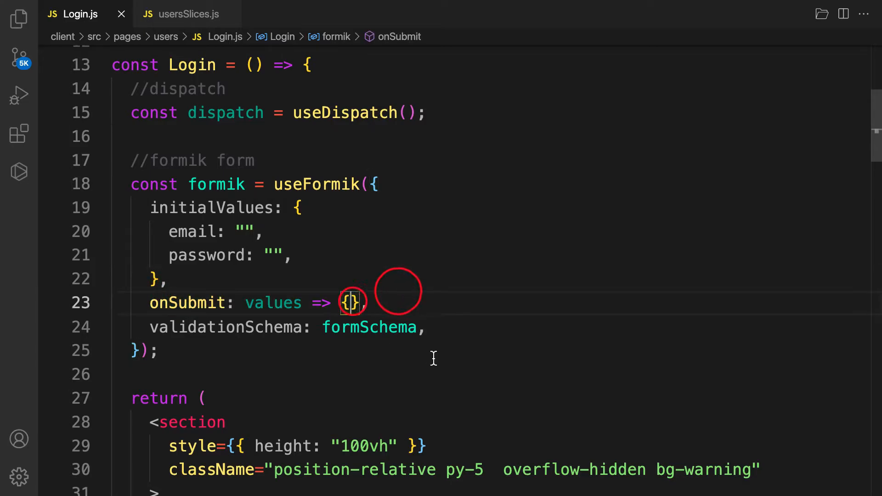
key(Enter)
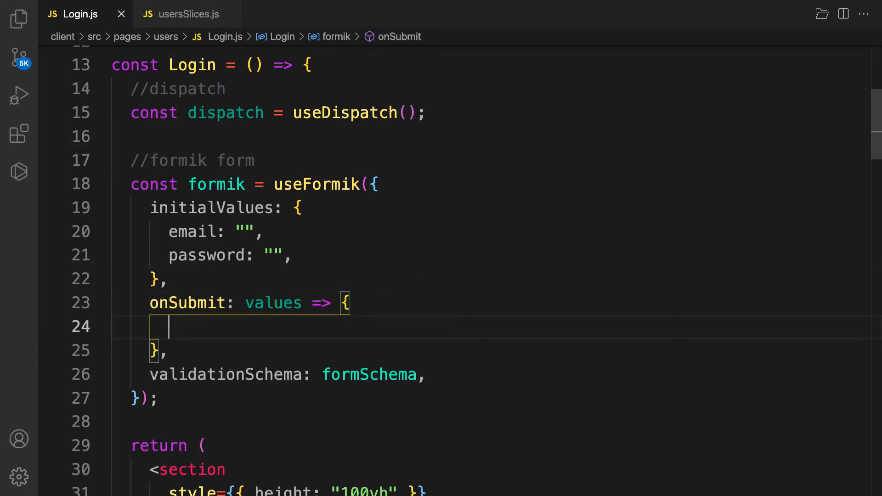
text(dis)
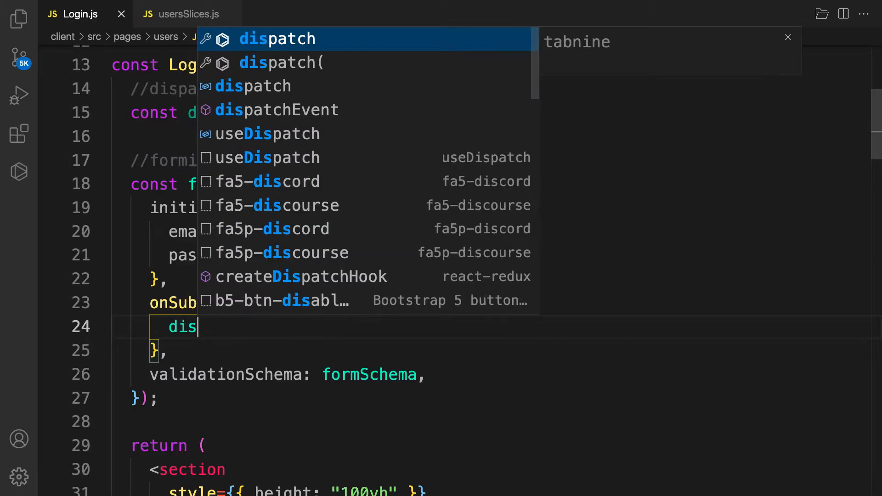
click(276, 63)
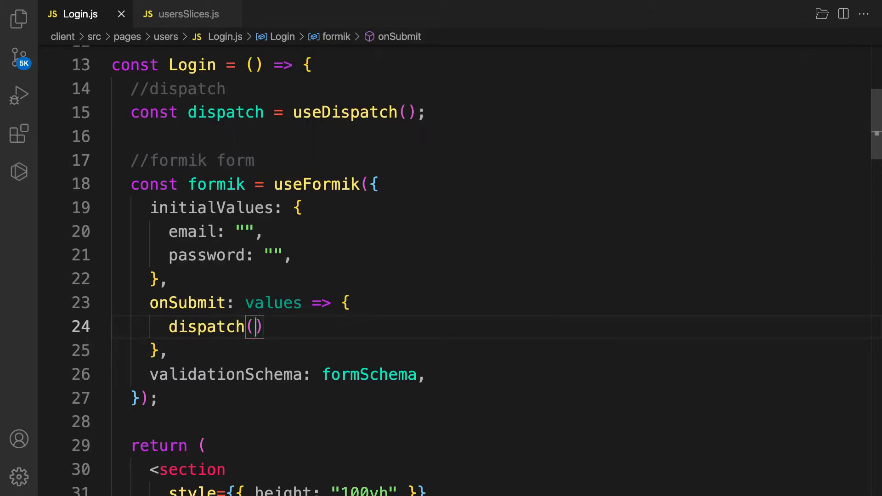
text(log)
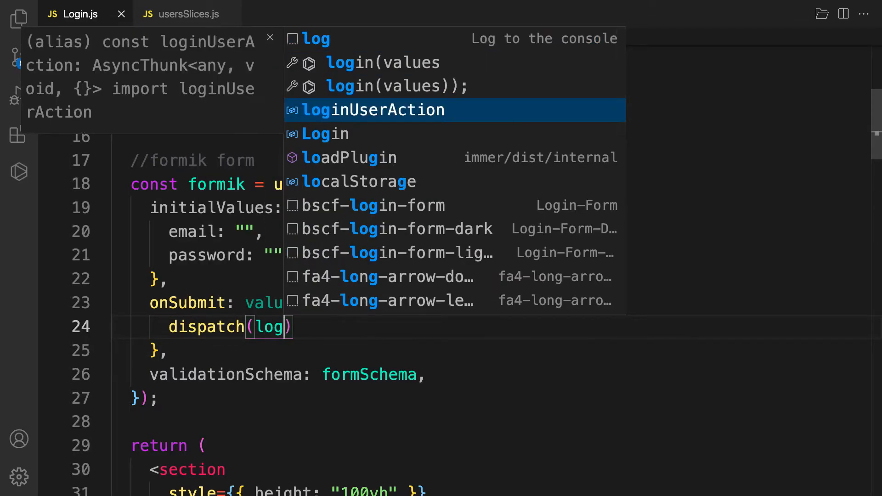
click(373, 111)
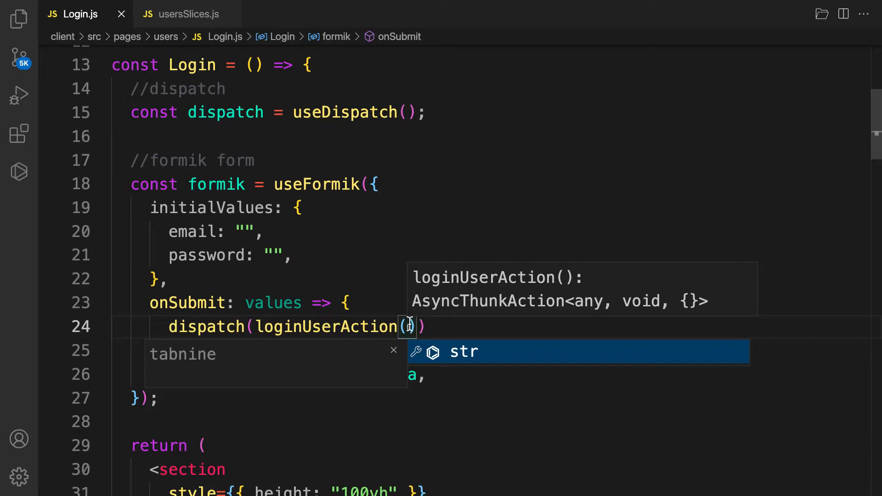
mouse_move(234, 286)
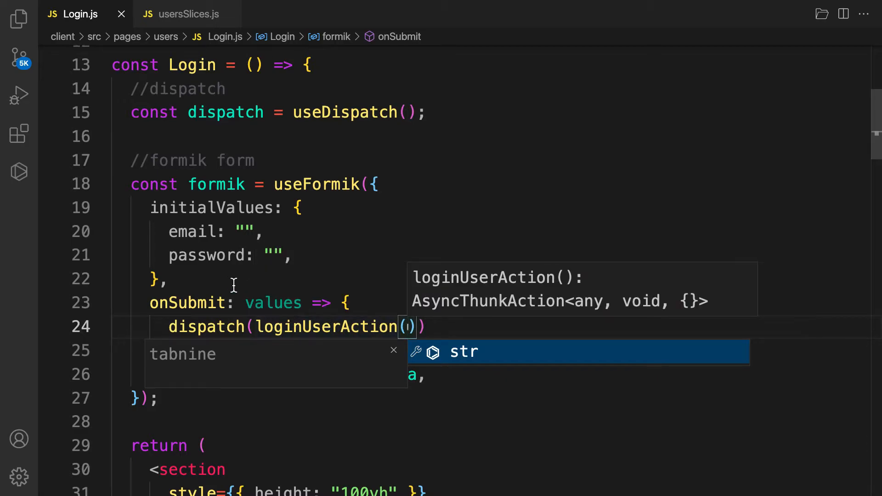
mouse_move(385, 327)
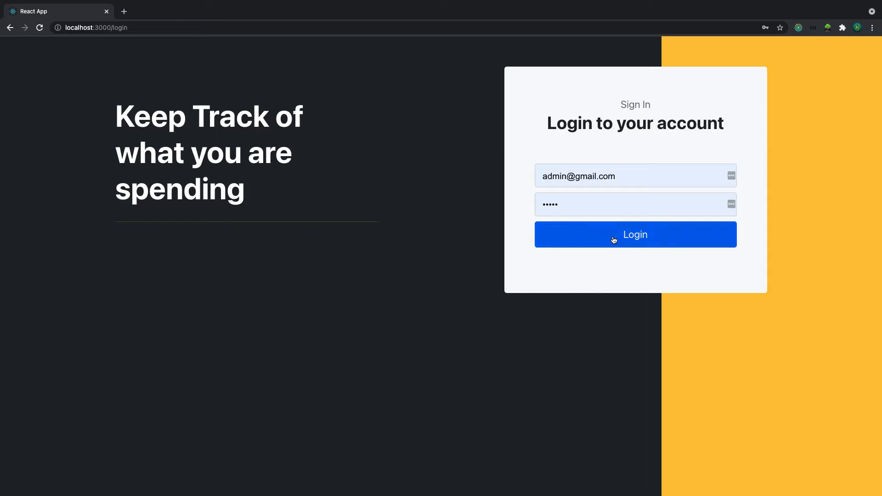
mouse_move(796, 30)
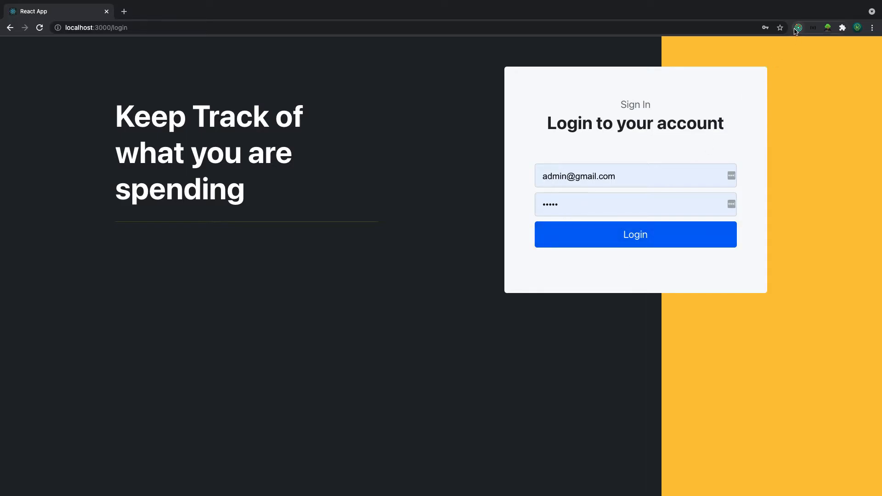
click(798, 27)
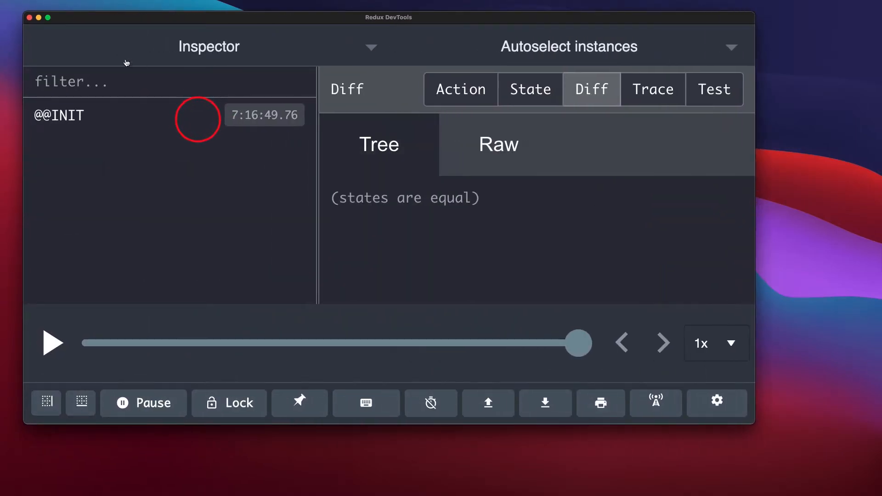
mouse_move(754, 295)
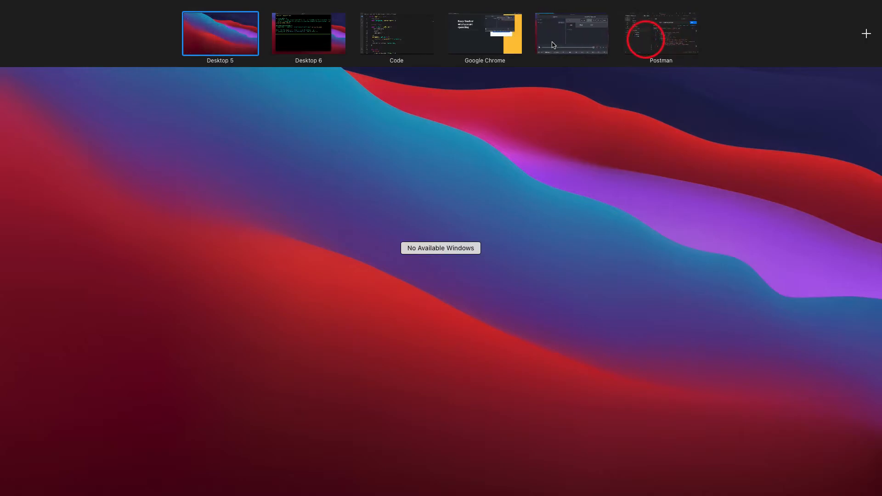
Switch to the desktop showing the Chrome login page to attempt a login.
click(484, 33)
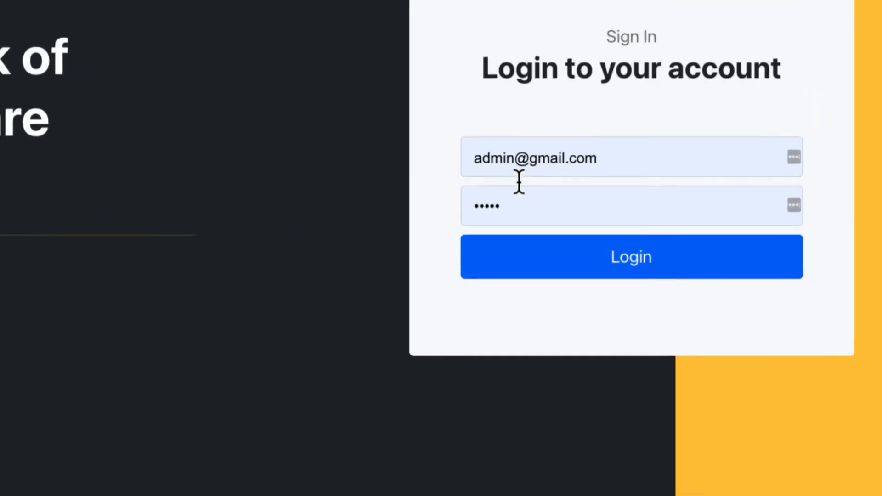
mouse_move(578, 257)
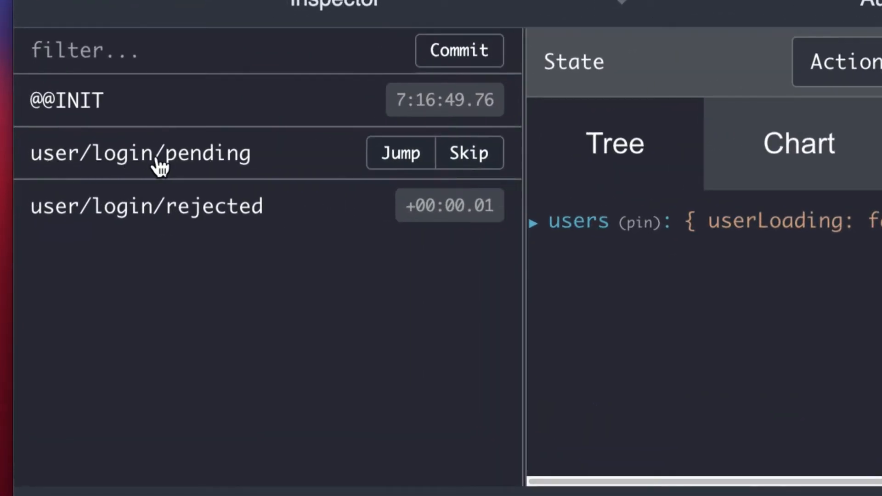
mouse_move(93, 167)
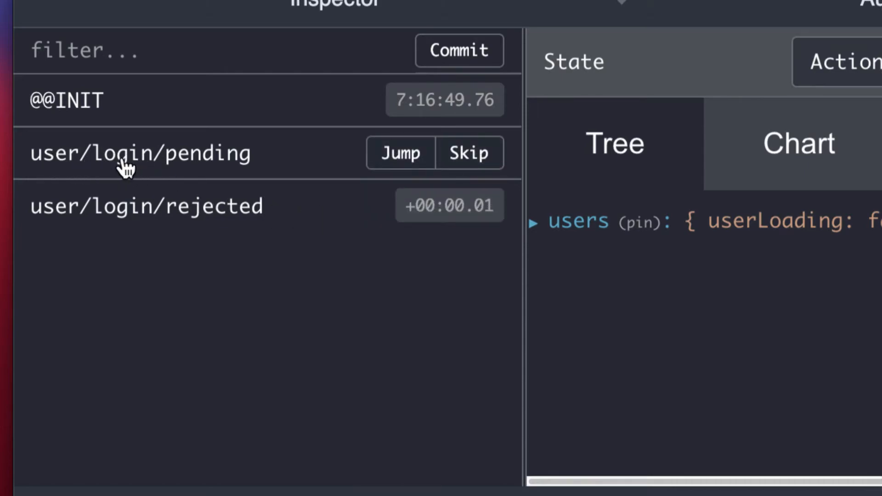
mouse_move(218, 167)
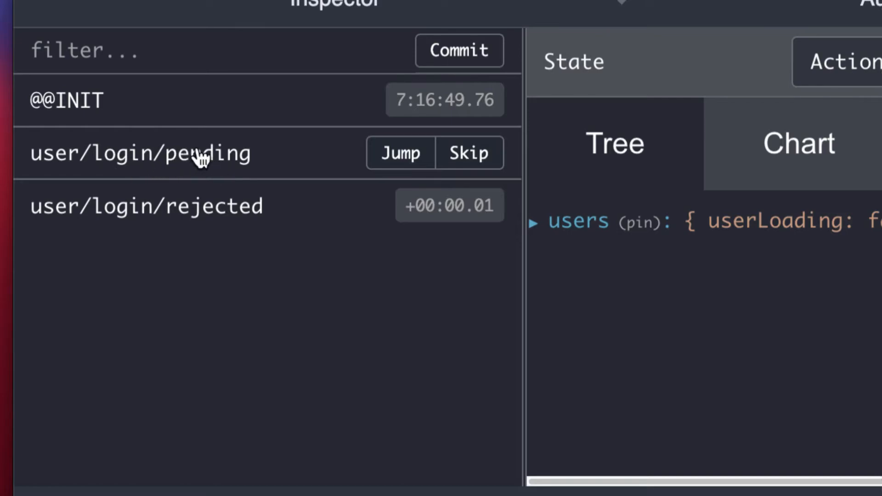
mouse_move(67, 175)
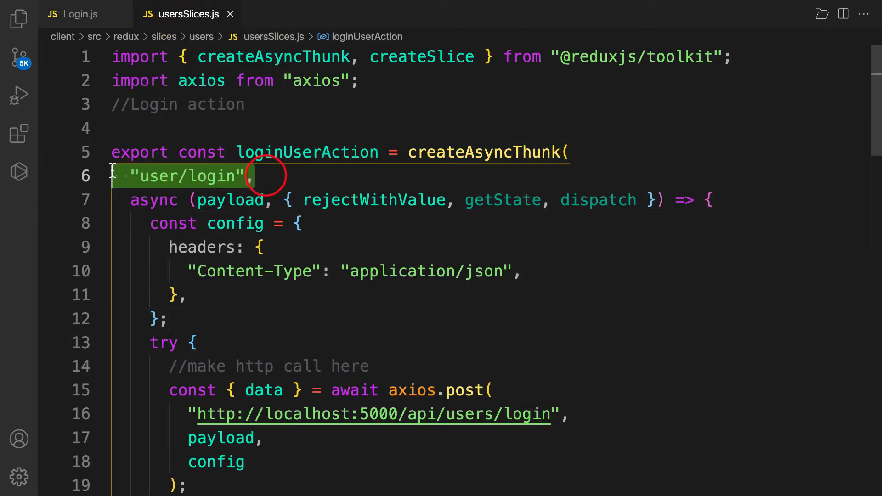
mouse_move(273, 179)
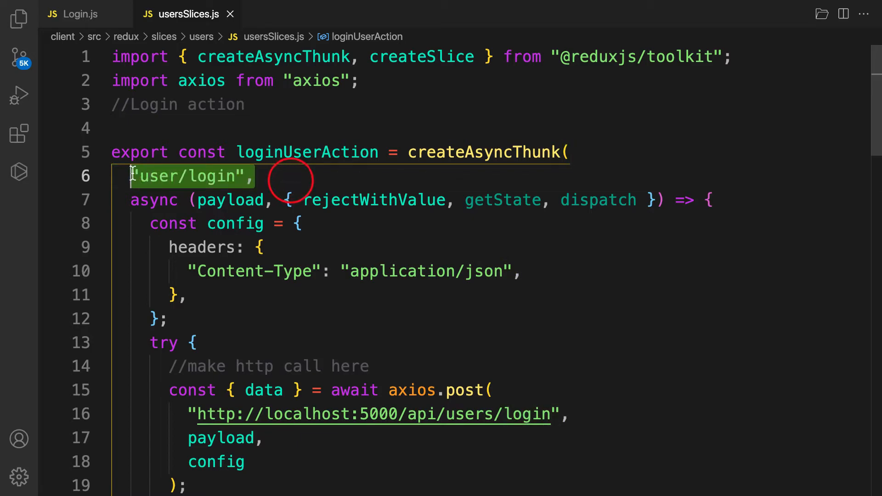
Highlight the "user/login" action type string in the createAsyncThunk of usersSlices.js.
double_click(307, 151)
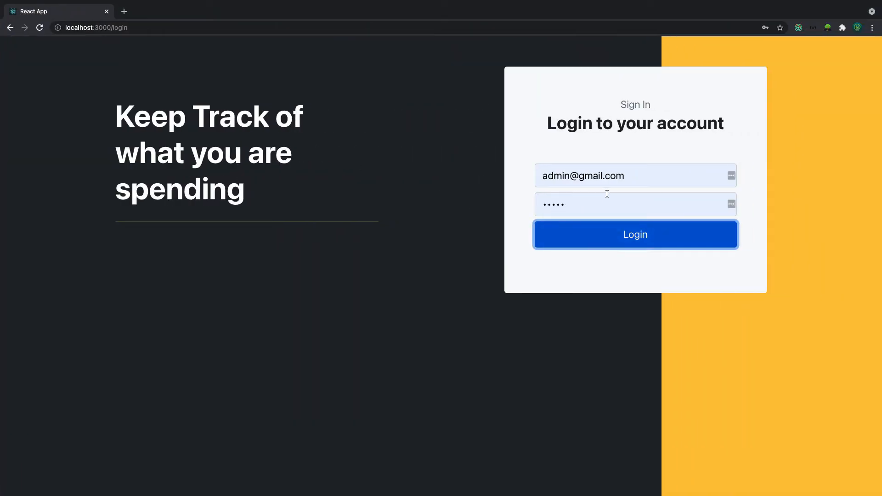
mouse_move(596, 229)
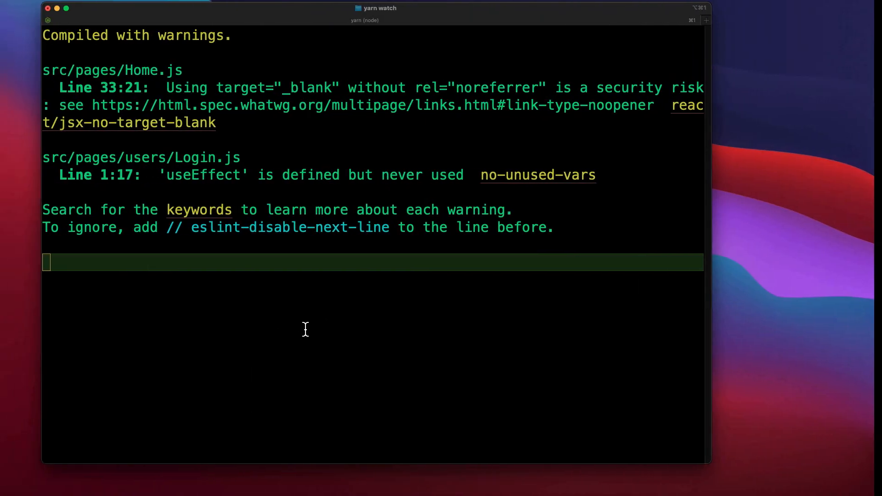
Check the yarn watch terminal reporting a compile with warnings for Home.js and Login.js.
key(ctrl+c)
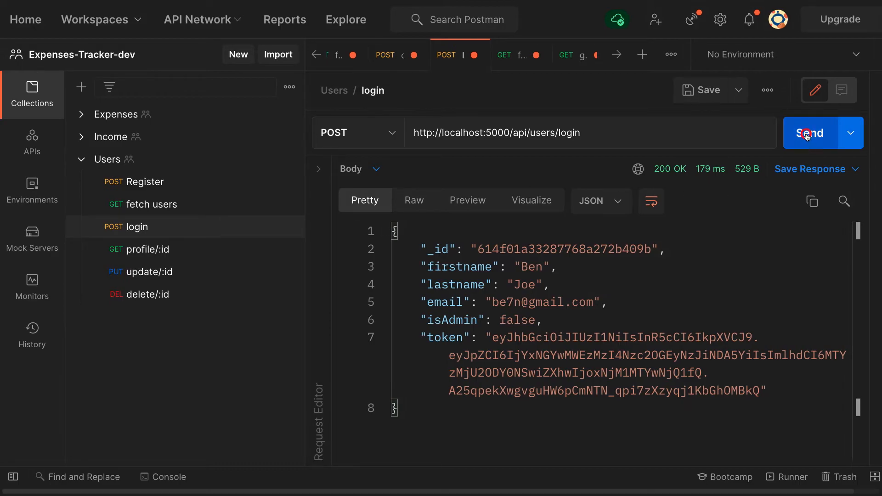
click(810, 132)
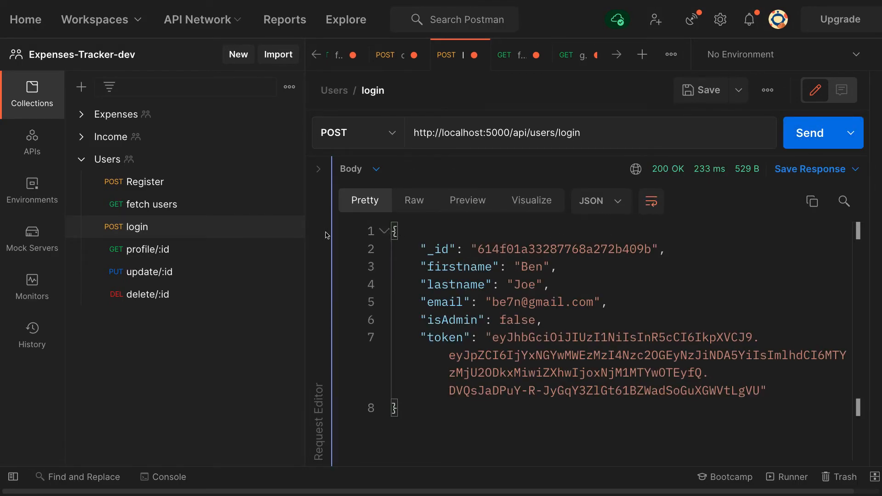
click(319, 169)
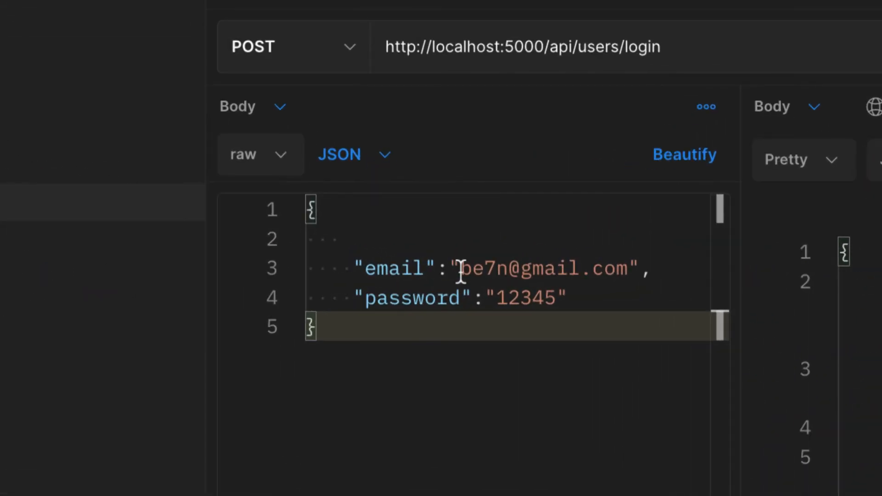
double_click(540, 268)
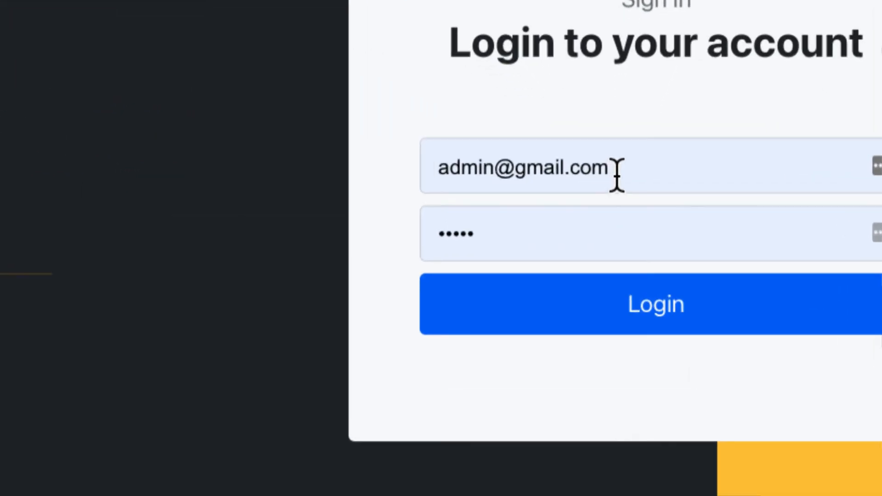
click(535, 167)
text(be7)
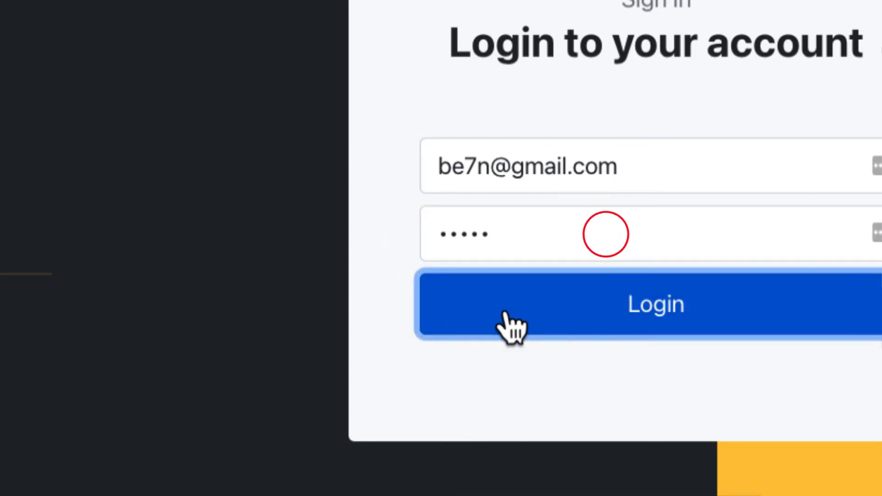
click(656, 305)
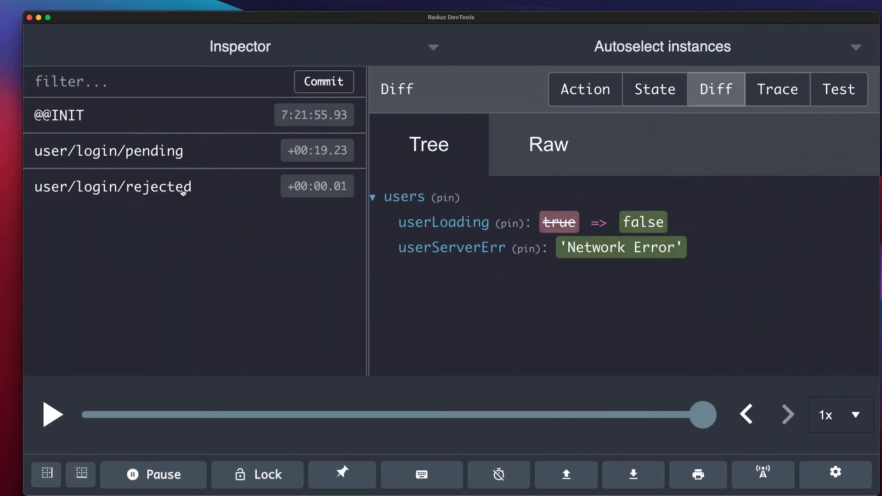
Expand the user/login/rejected error node to show 'Network Error' and its stack trace.
click(585, 89)
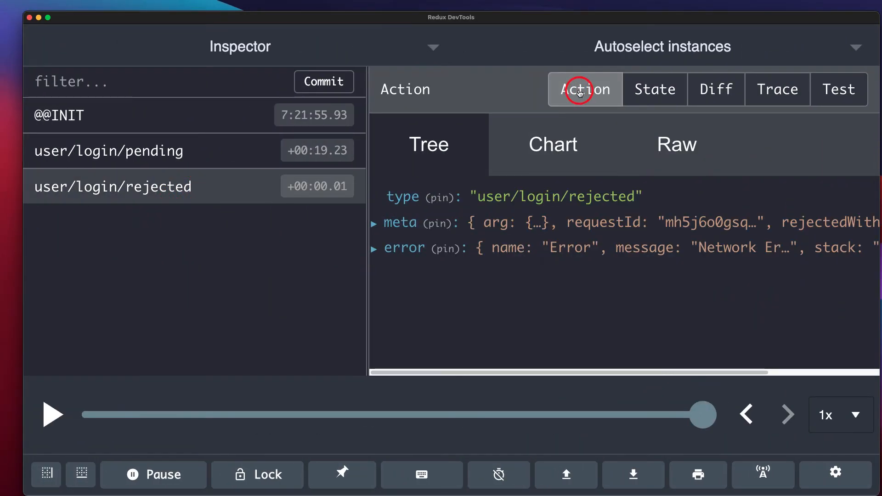
mouse_move(414, 249)
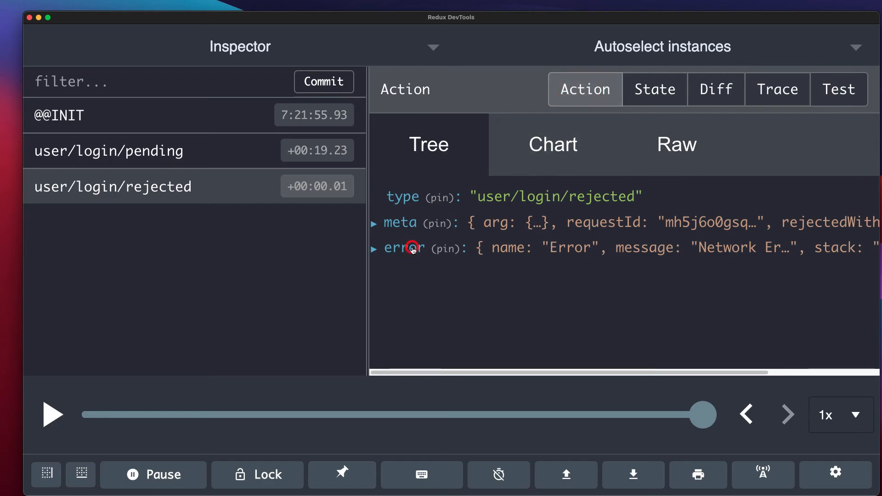
click(401, 247)
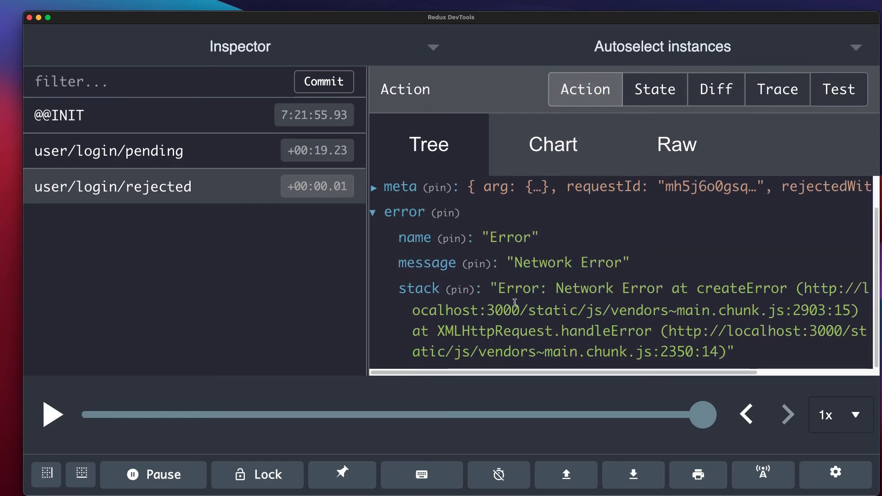
mouse_move(594, 302)
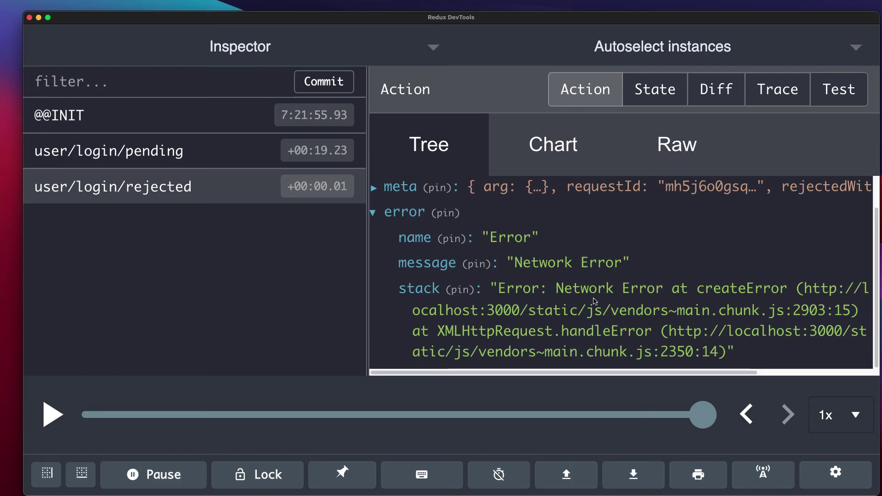
mouse_move(578, 223)
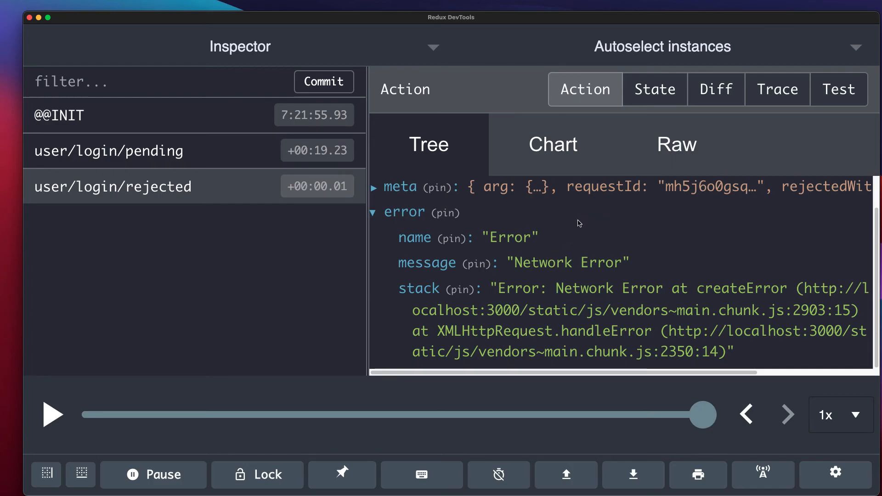
mouse_move(194, 212)
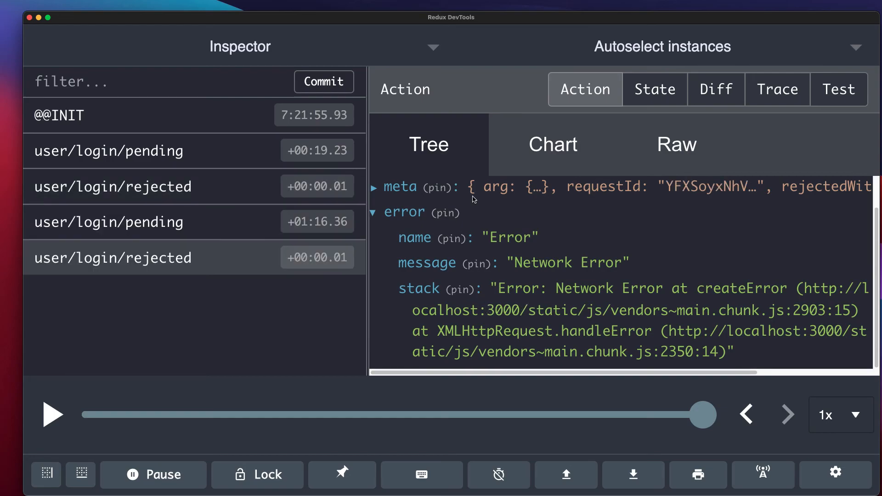
mouse_move(474, 202)
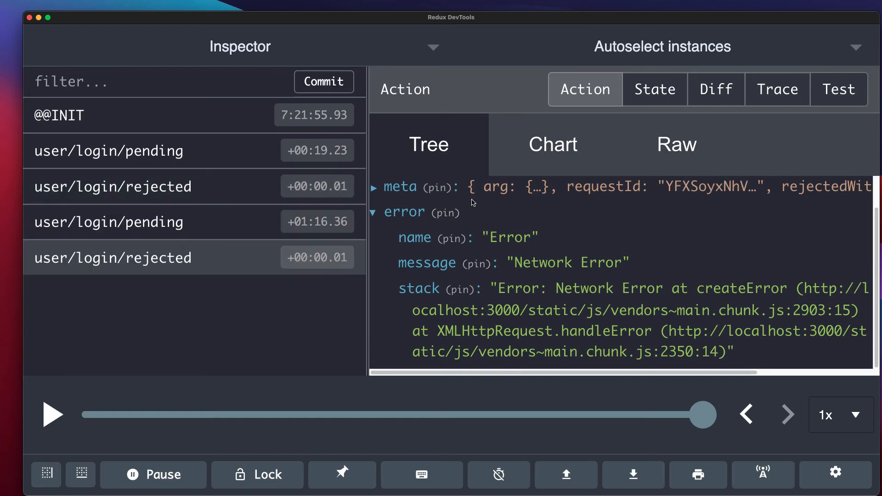
mouse_move(474, 246)
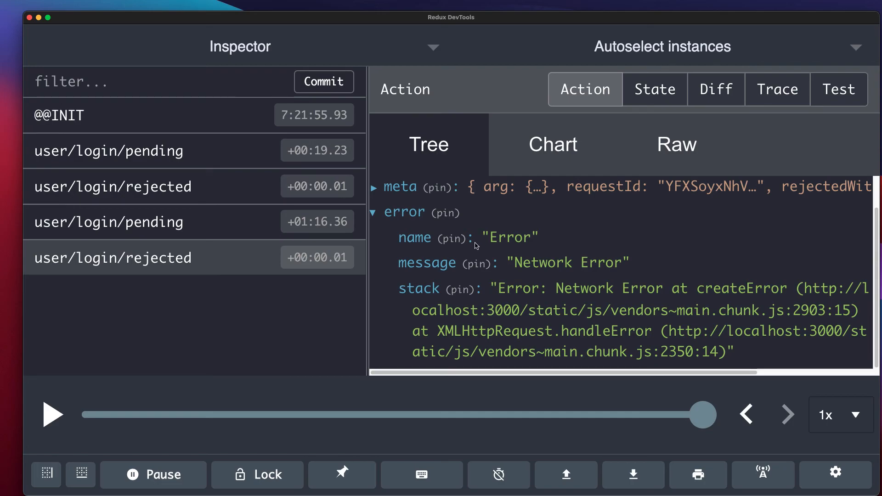
mouse_move(474, 240)
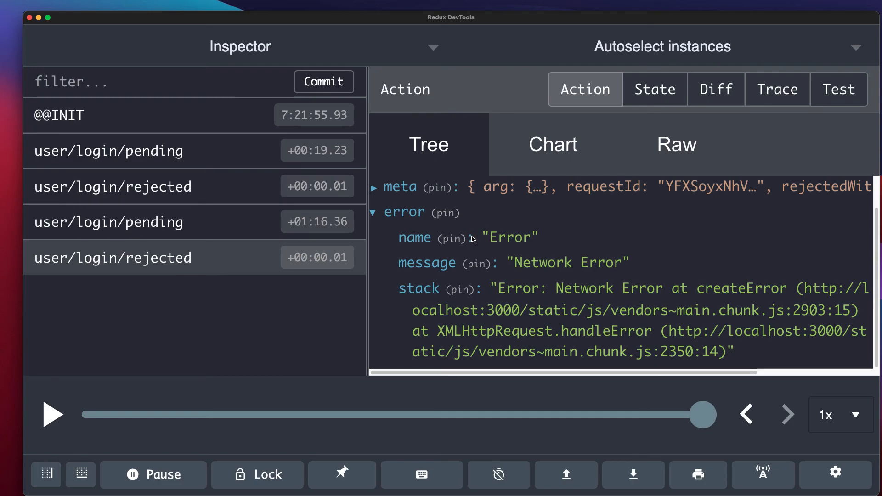
mouse_move(473, 205)
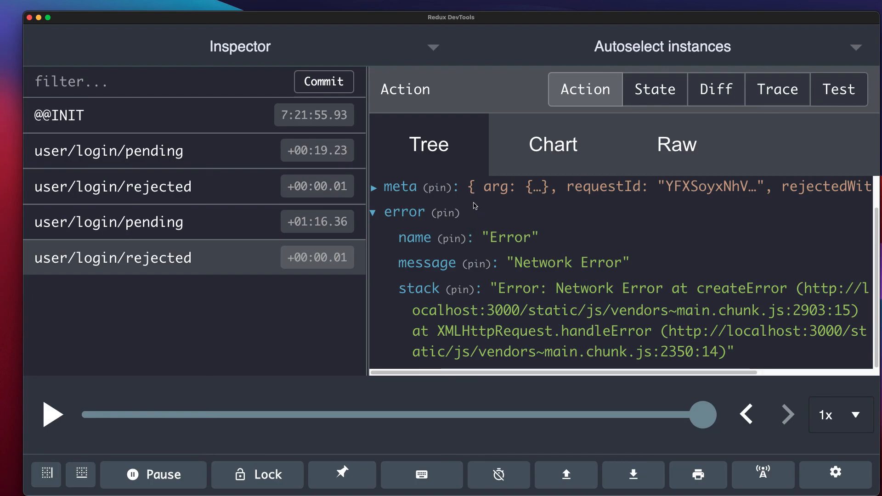
mouse_move(480, 204)
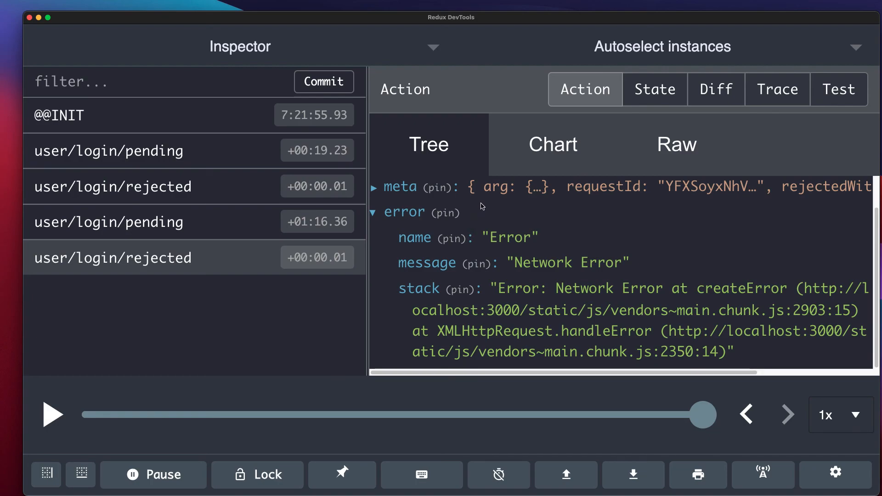
mouse_move(488, 203)
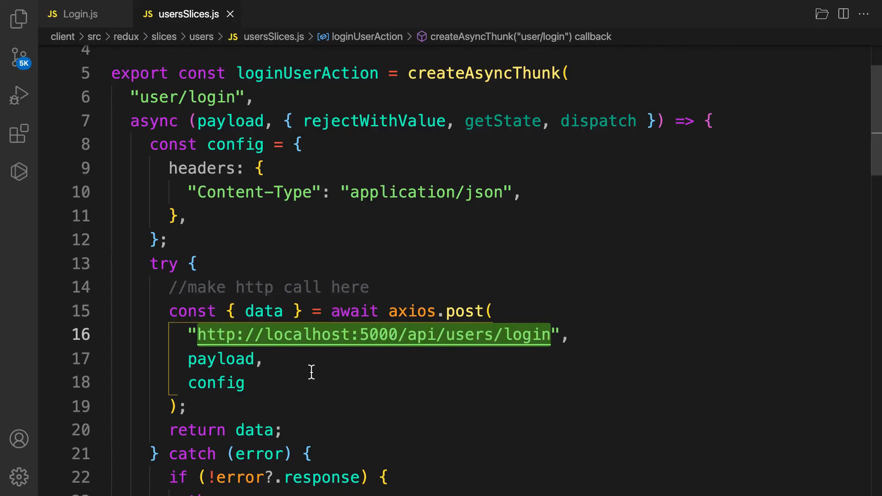
mouse_move(194, 240)
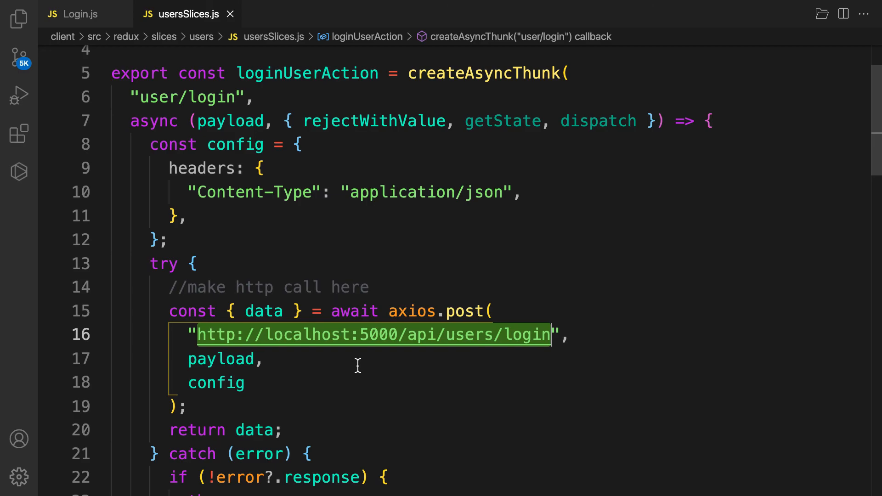
mouse_move(209, 250)
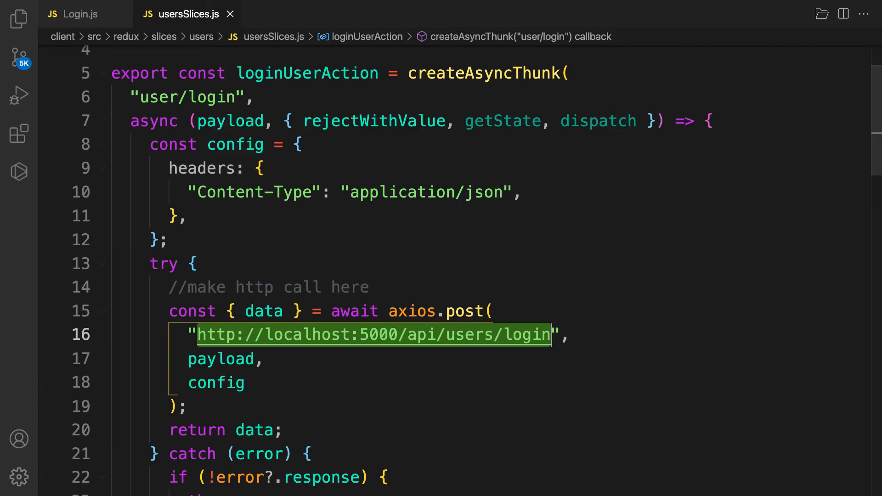
mouse_move(349, 352)
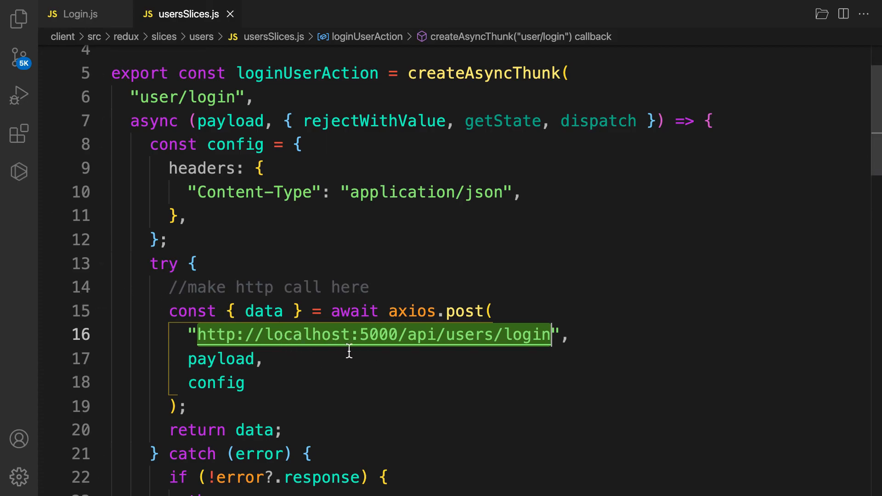